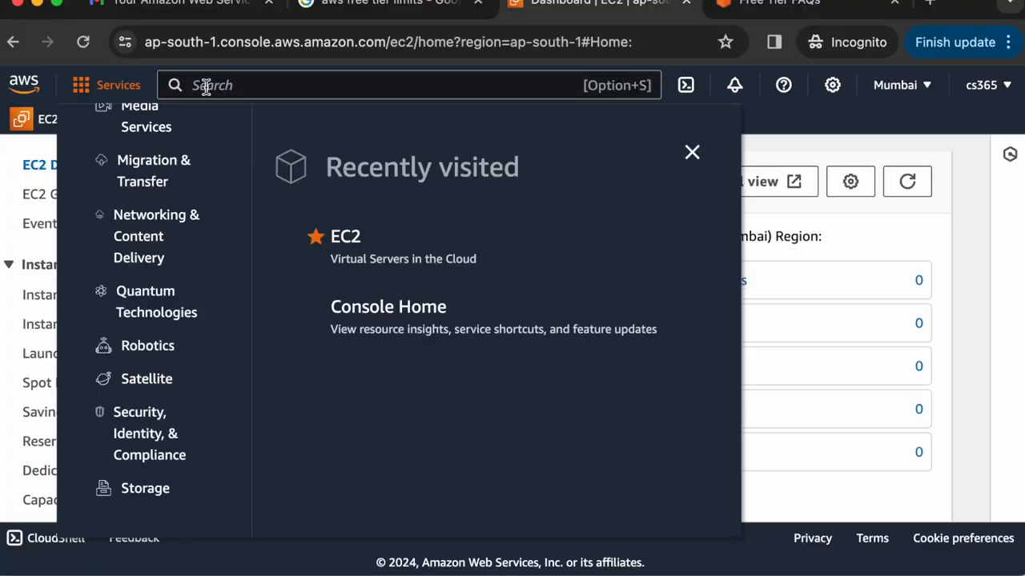
# - Close the Services menu to reveal the Mumbai EC2 Dashboard
pyautogui.click(691, 152)
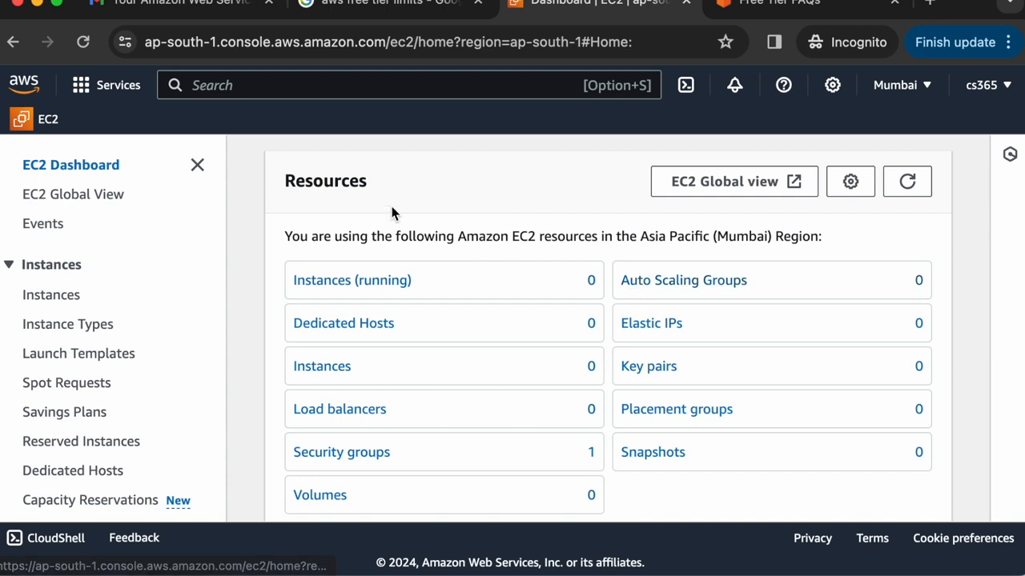
pyautogui.moveTo(37, 141)
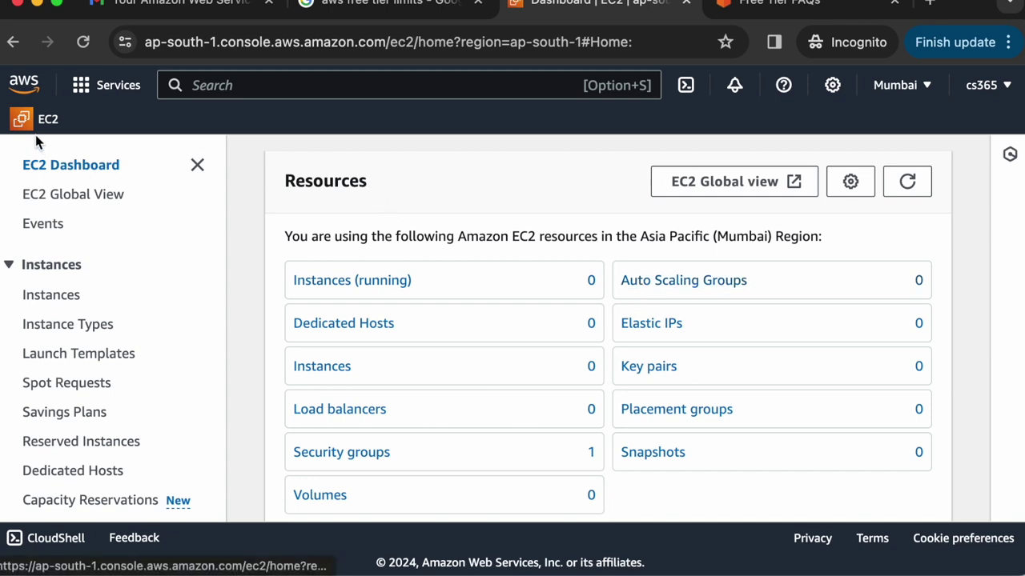
pyautogui.moveTo(68, 109)
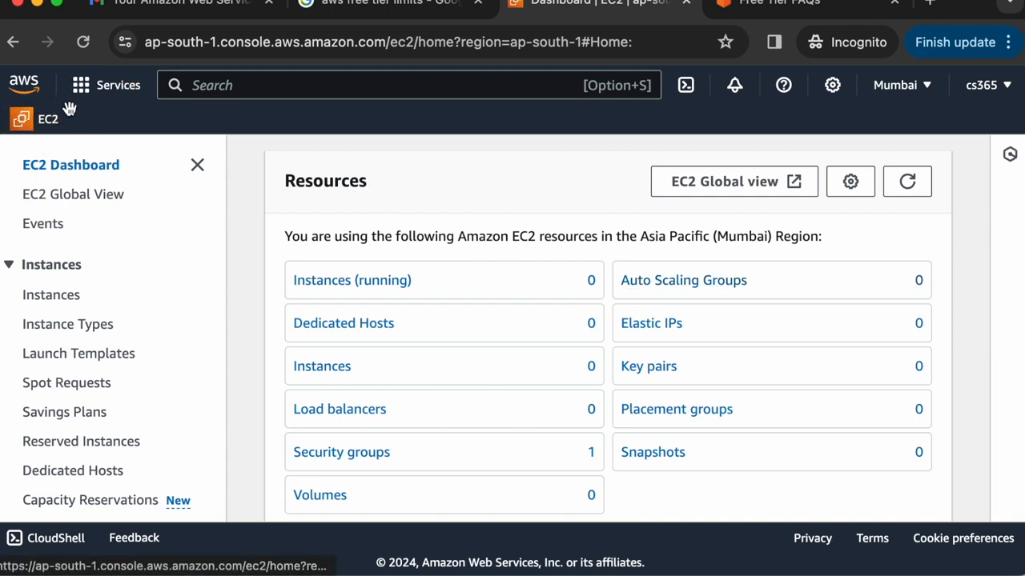
pyautogui.moveTo(86, 130)
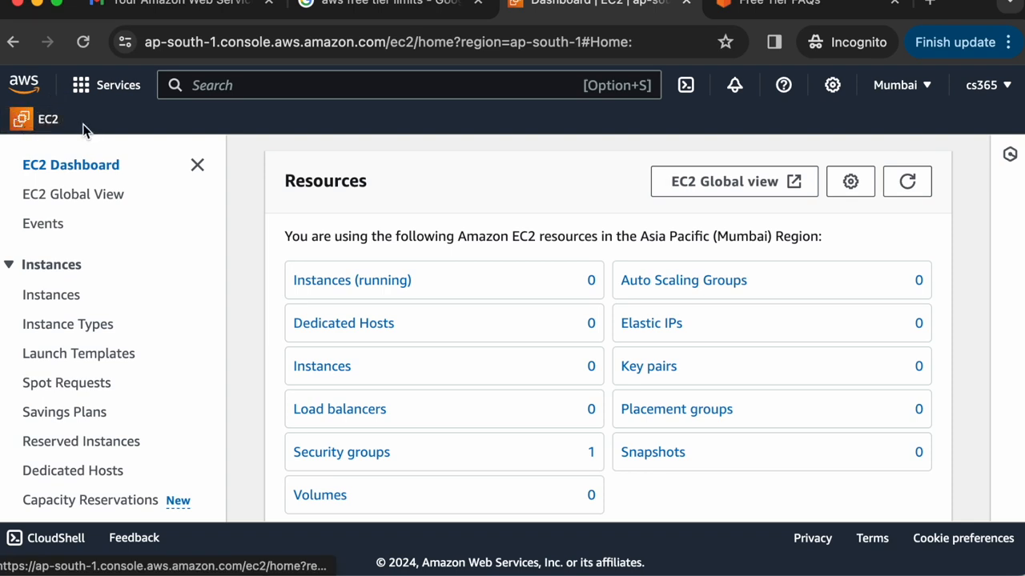
pyautogui.moveTo(80, 84)
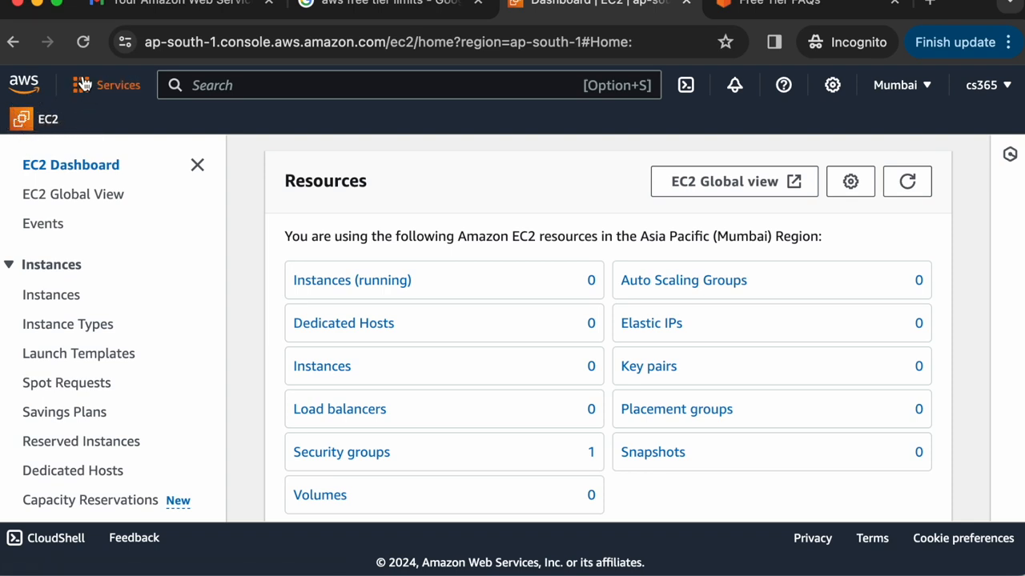
# - Star IAM under Security, Identity & Compliance in the Services menu, then open IAM
pyautogui.click(118, 85)
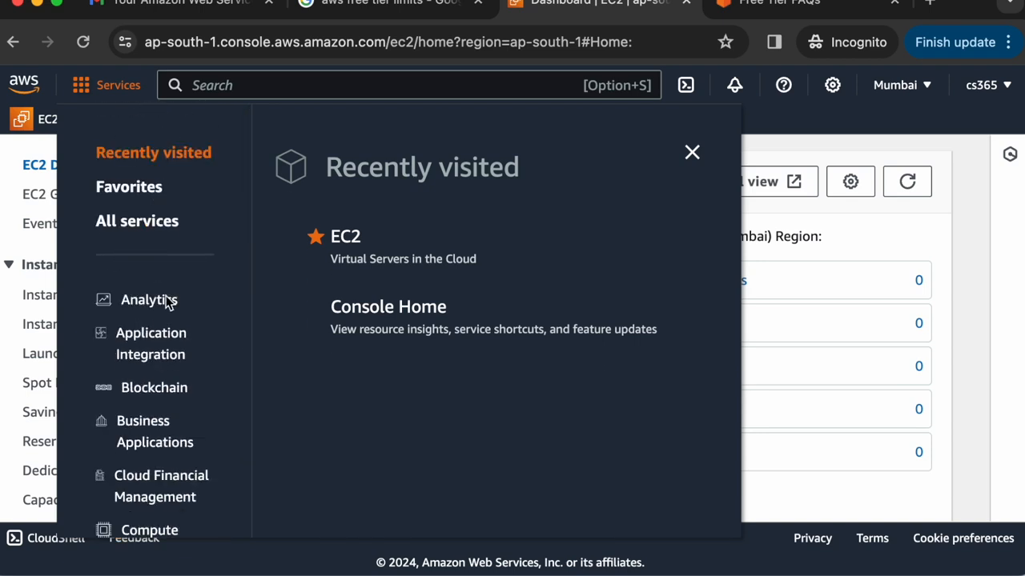
pyautogui.scroll(-3)
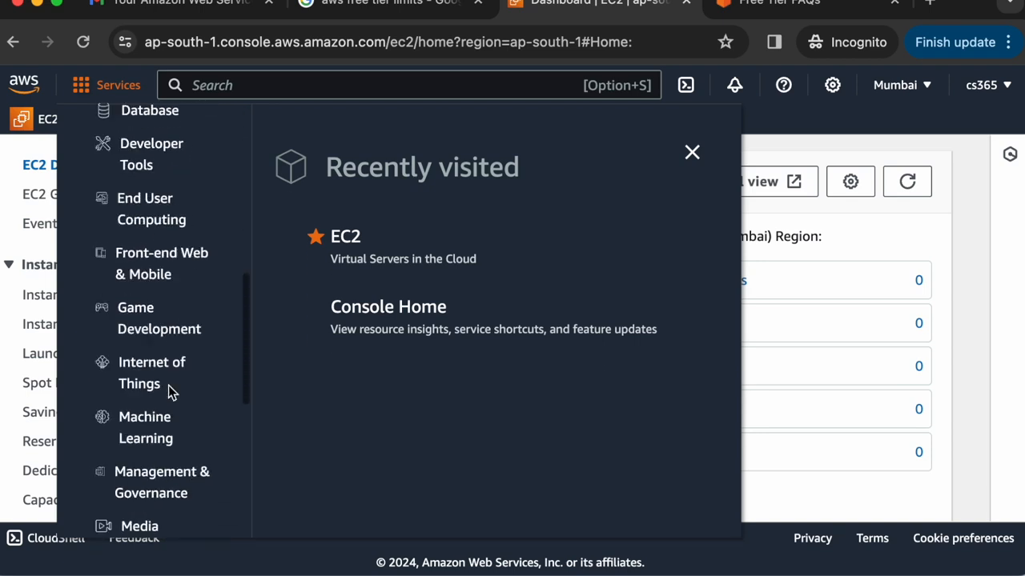
pyautogui.scroll(-3)
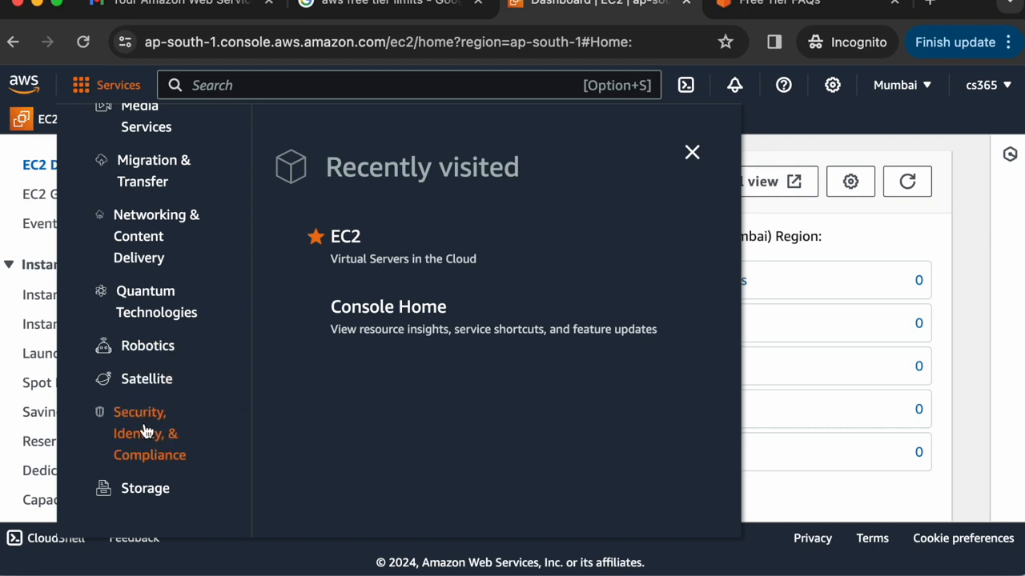
pyautogui.moveTo(160, 416)
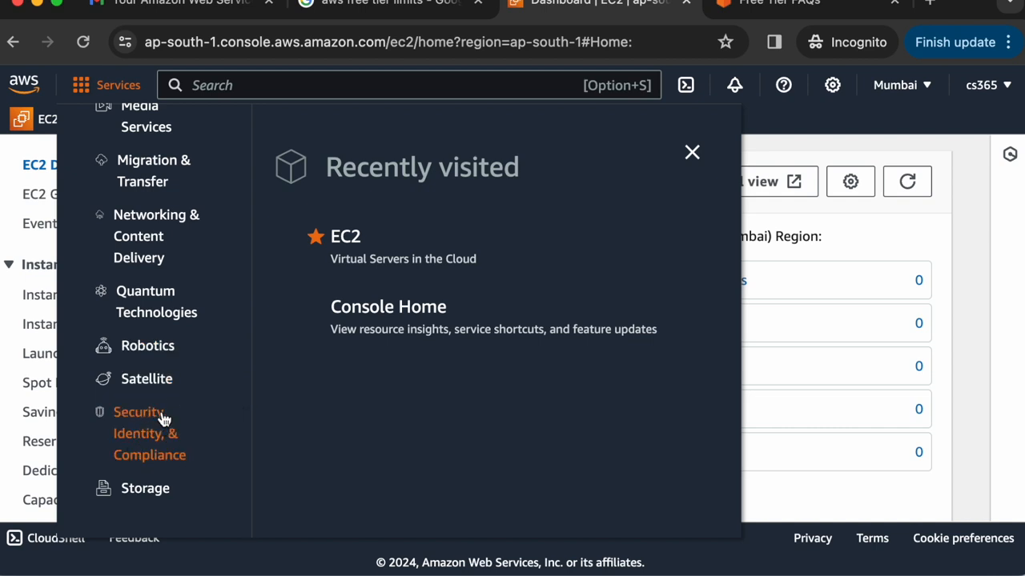
pyautogui.click(140, 433)
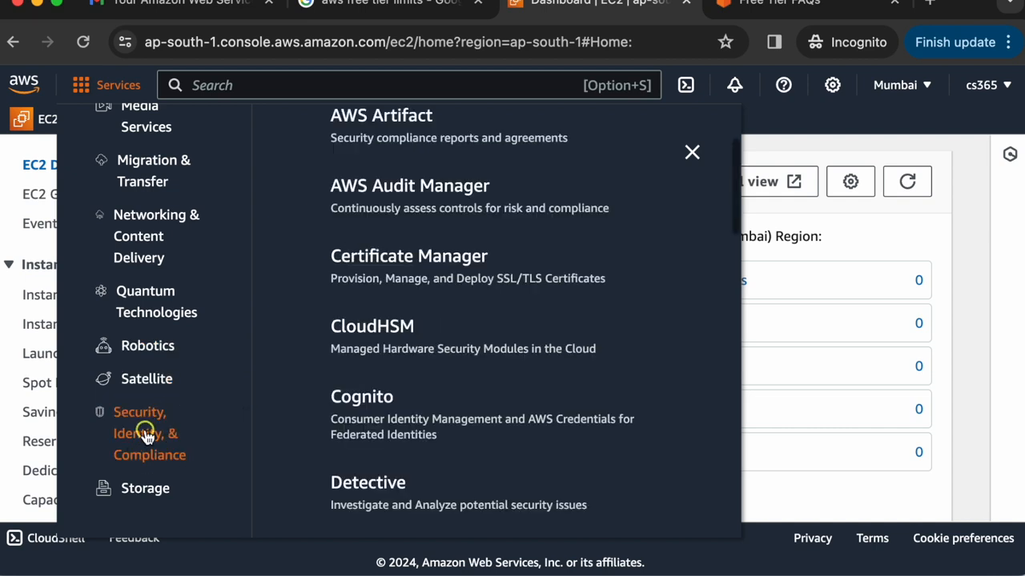
pyautogui.scroll(3)
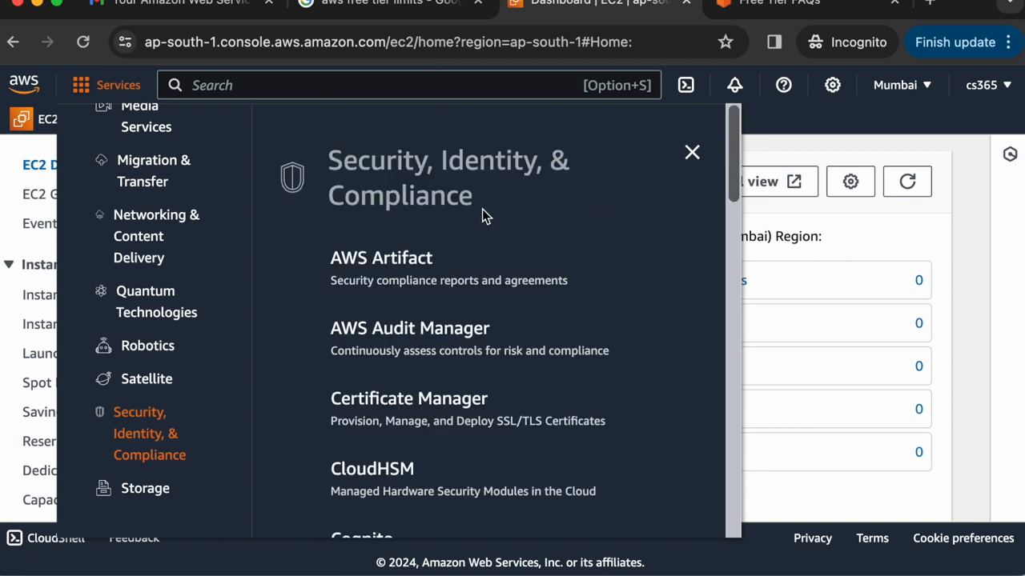
pyautogui.scroll(-3)
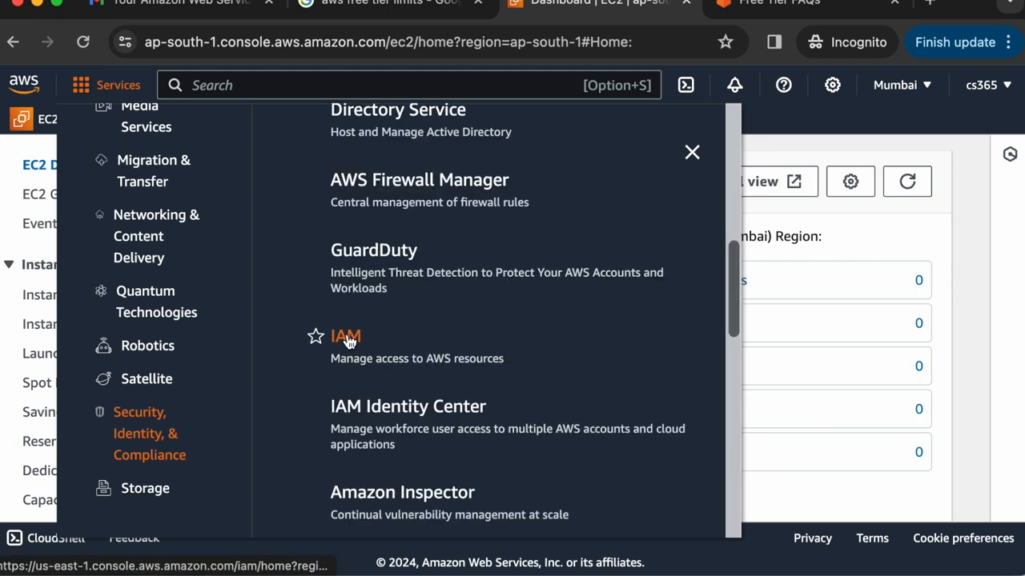
pyautogui.click(316, 337)
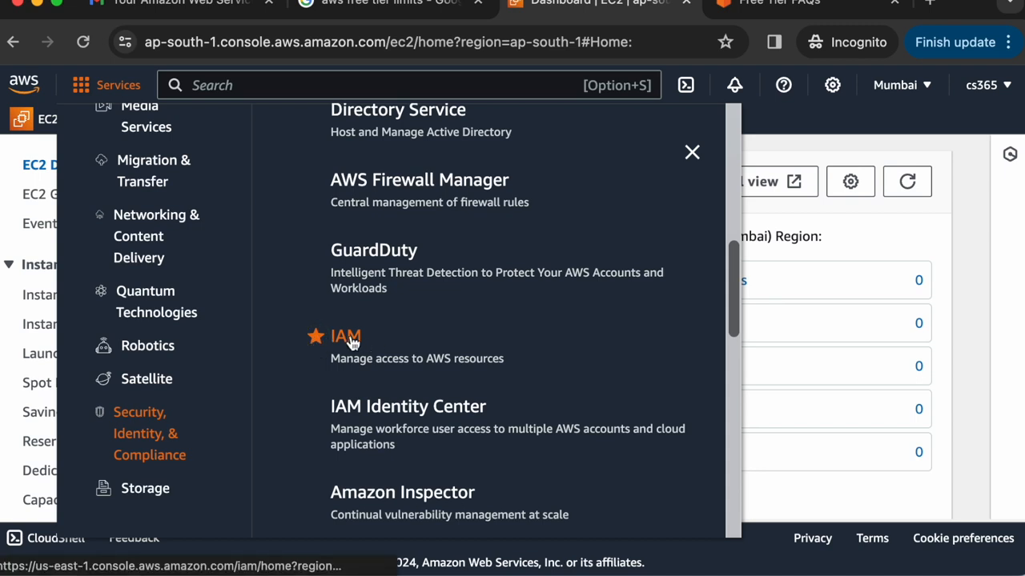
pyautogui.click(345, 337)
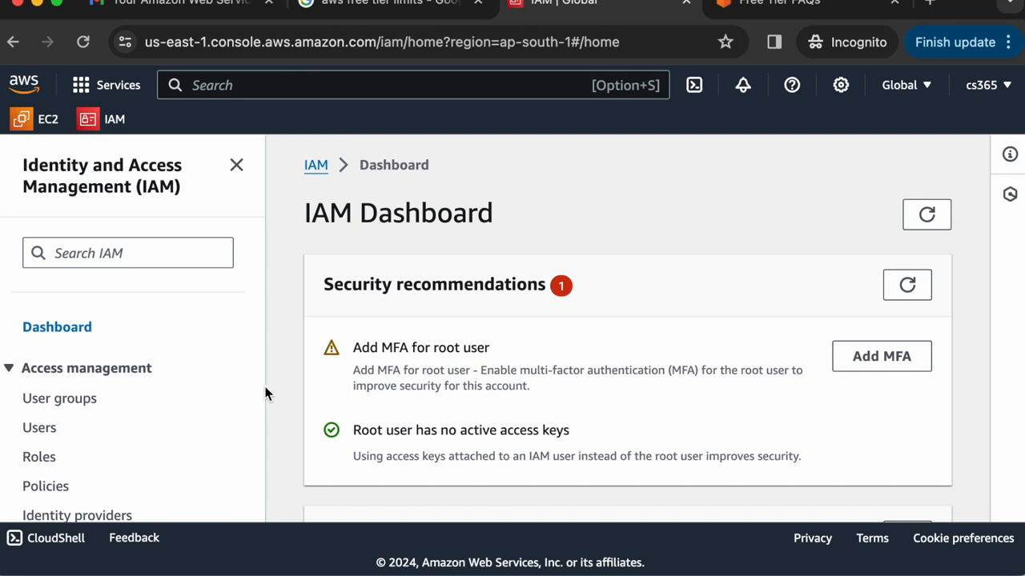
pyautogui.moveTo(377, 301)
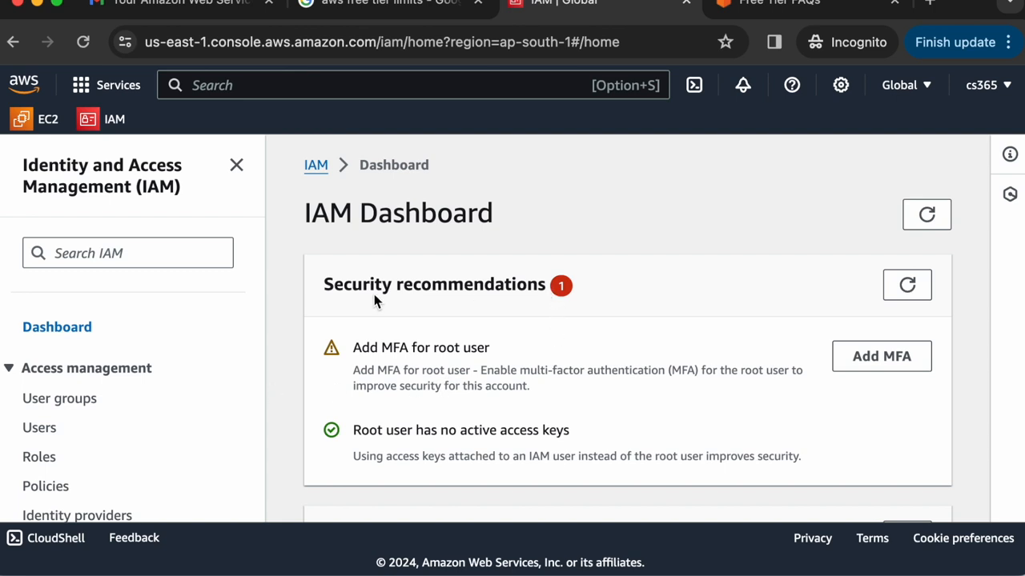
pyautogui.moveTo(430, 367)
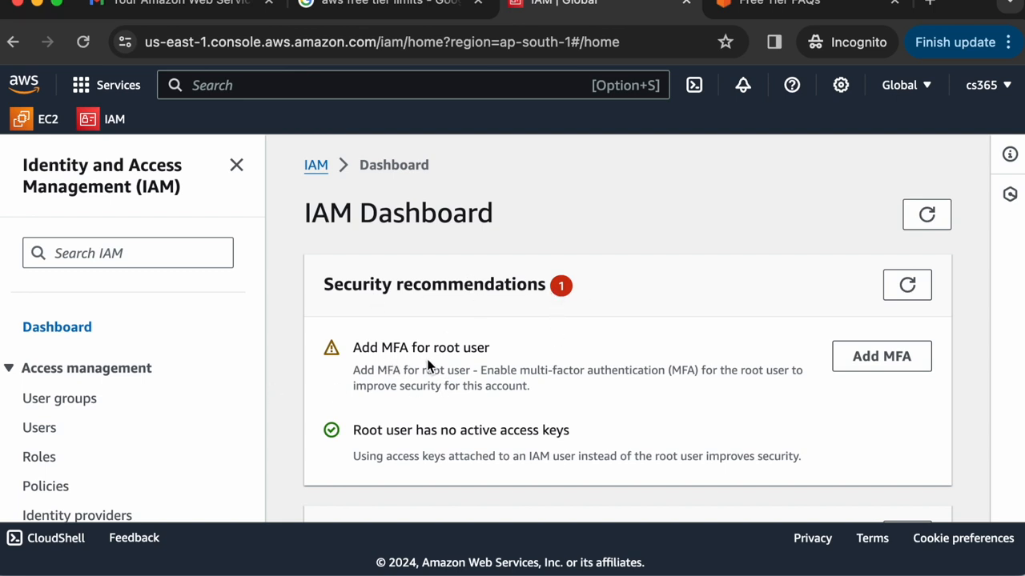
pyautogui.moveTo(474, 364)
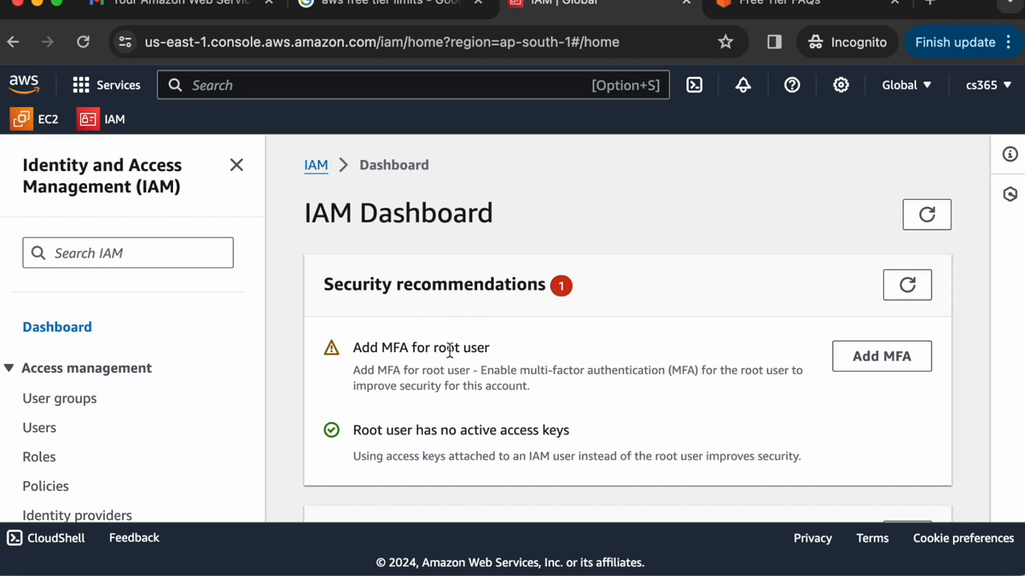
pyautogui.moveTo(430, 313)
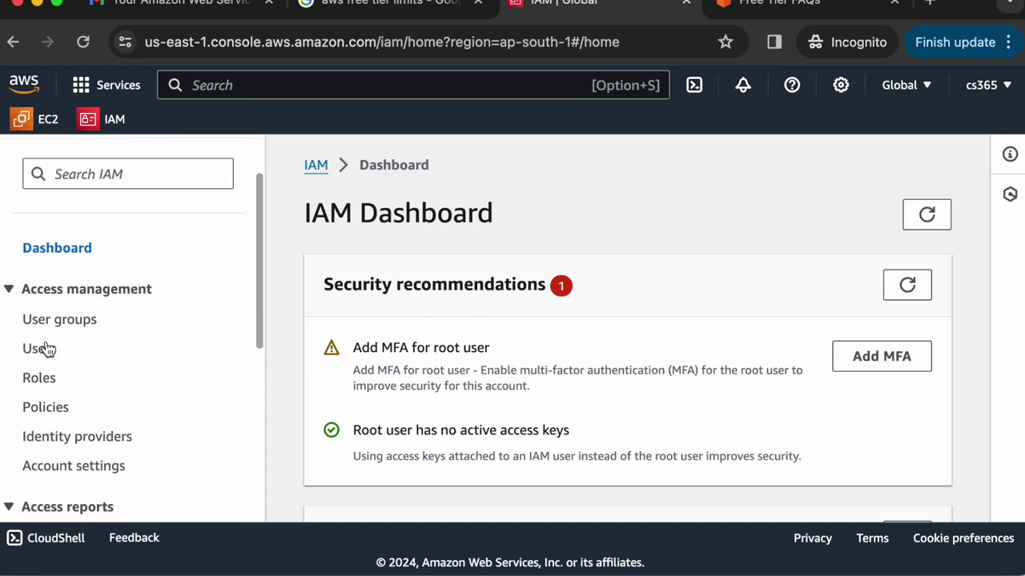
# - Open Users from the IAM Access management navigation
pyautogui.click(39, 348)
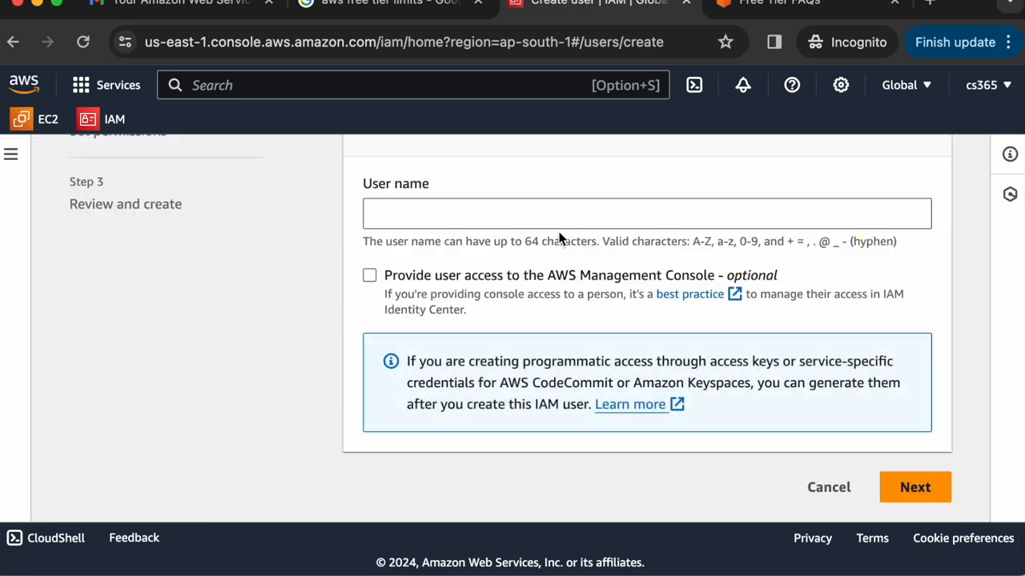
# - Enter cs365user as the new IAM user name and continue to permissions
pyautogui.click(476, 213)
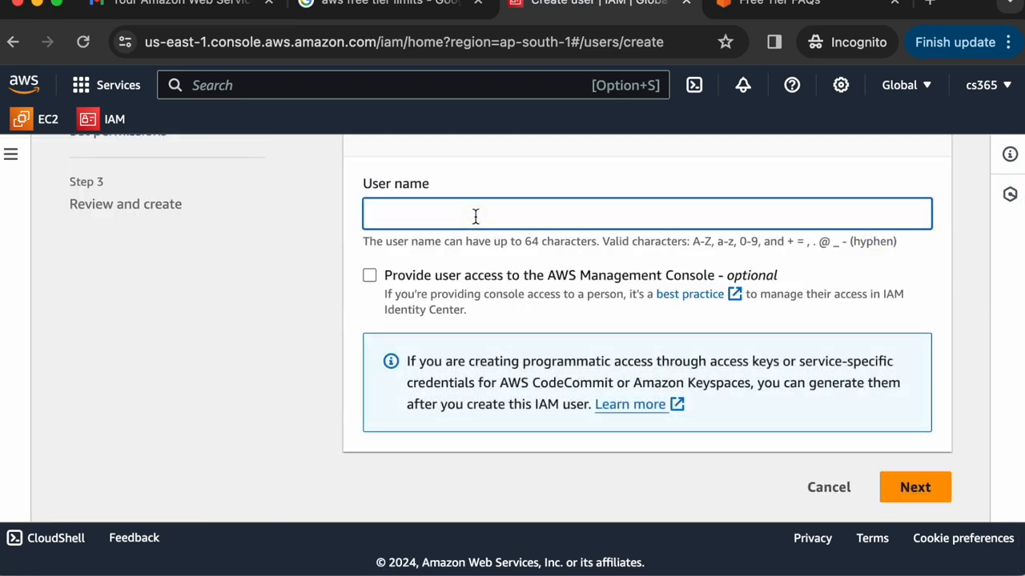
pyautogui.write('cs')
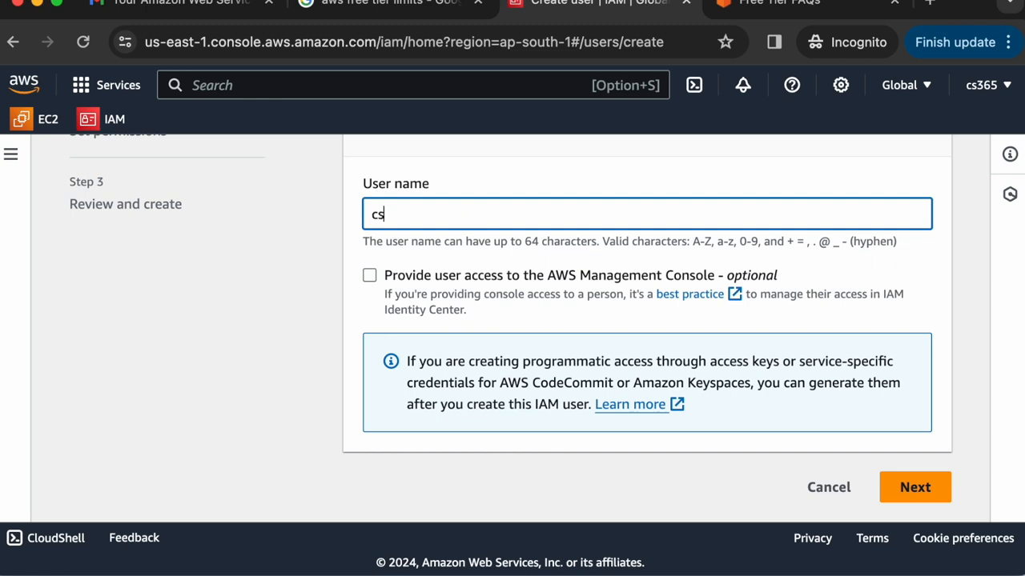
pyautogui.write('user')
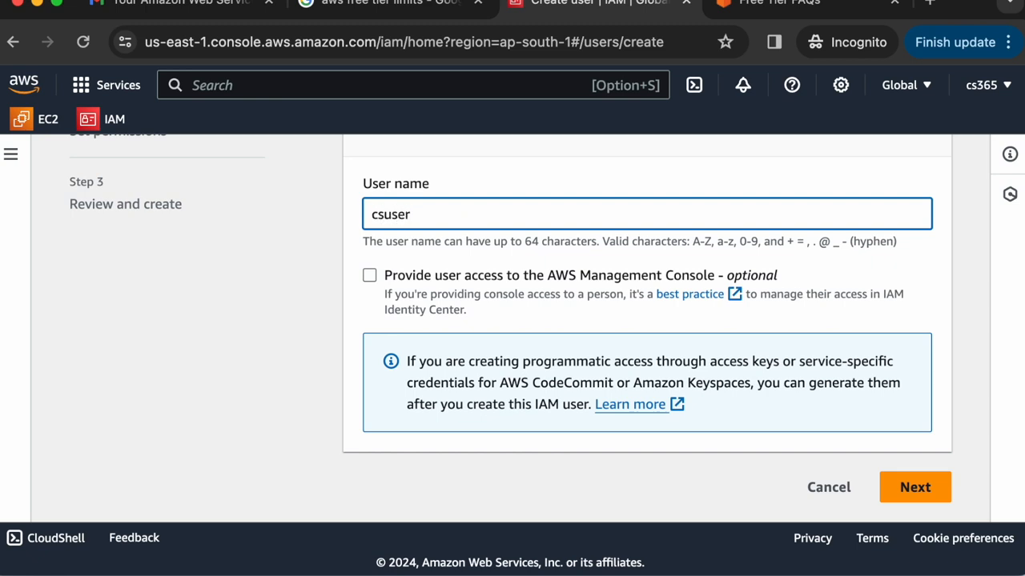
pyautogui.write('3')
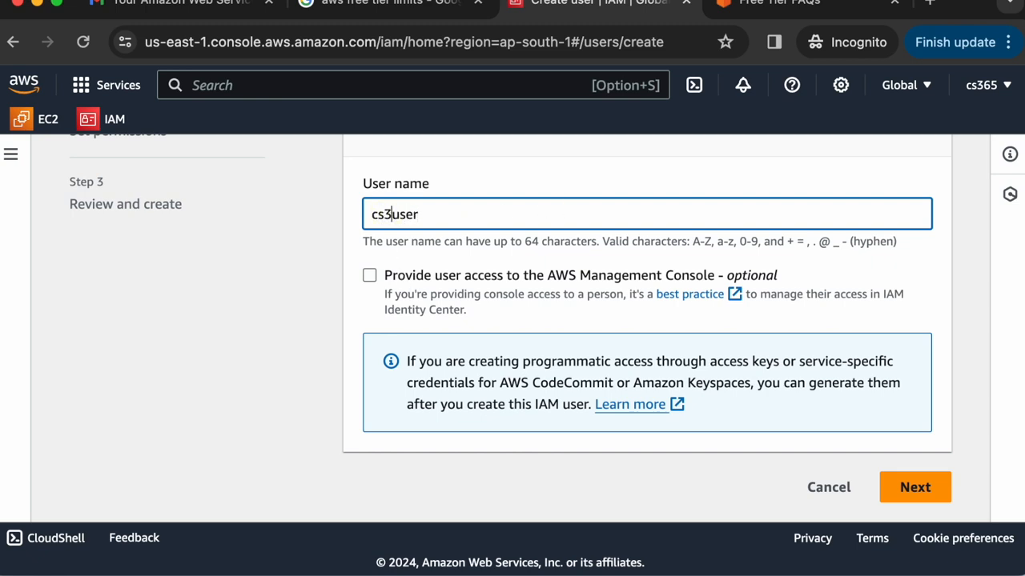
pyautogui.write('65')
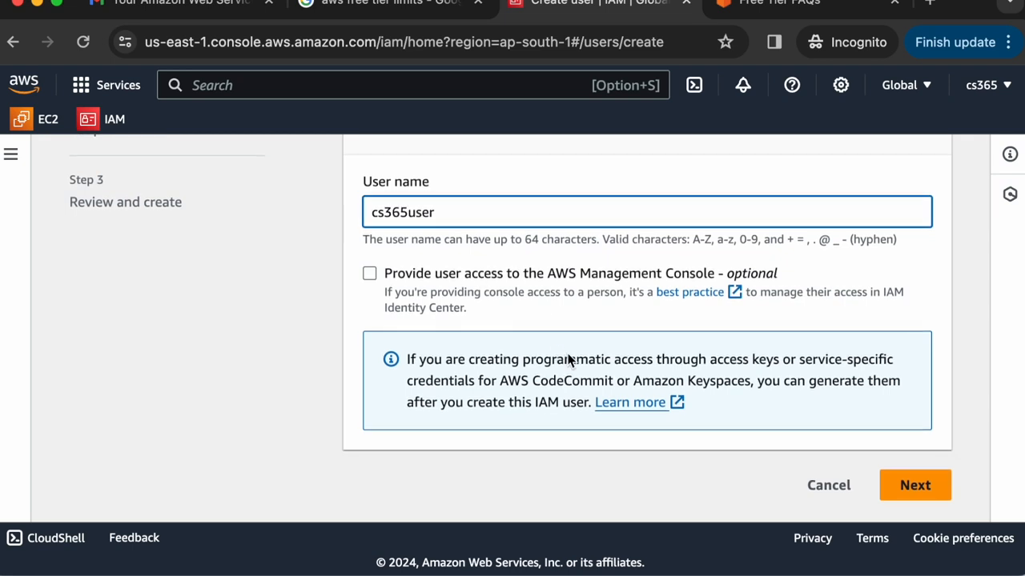
pyautogui.click(914, 485)
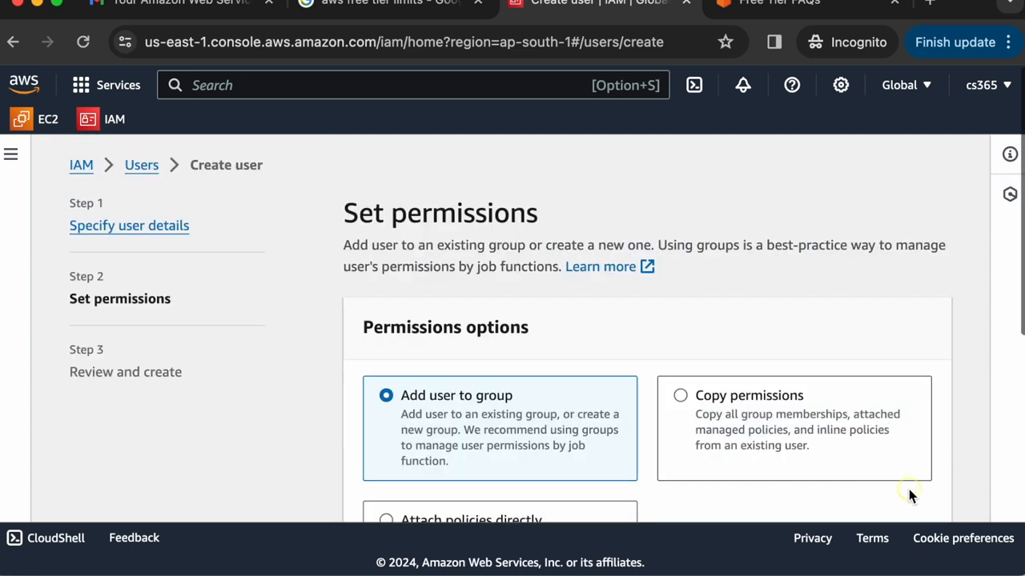
pyautogui.scroll(-3)
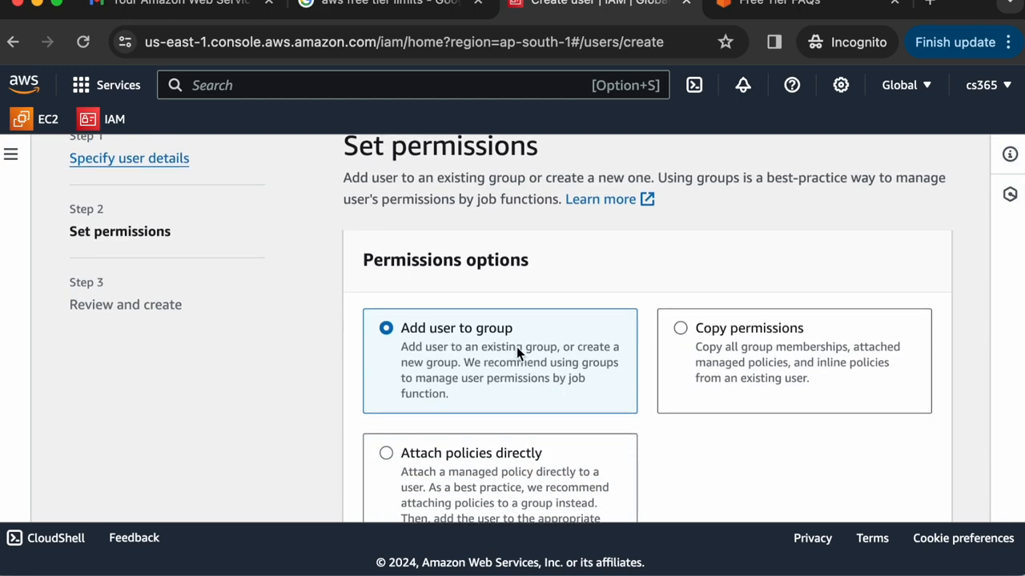
pyautogui.scroll(3)
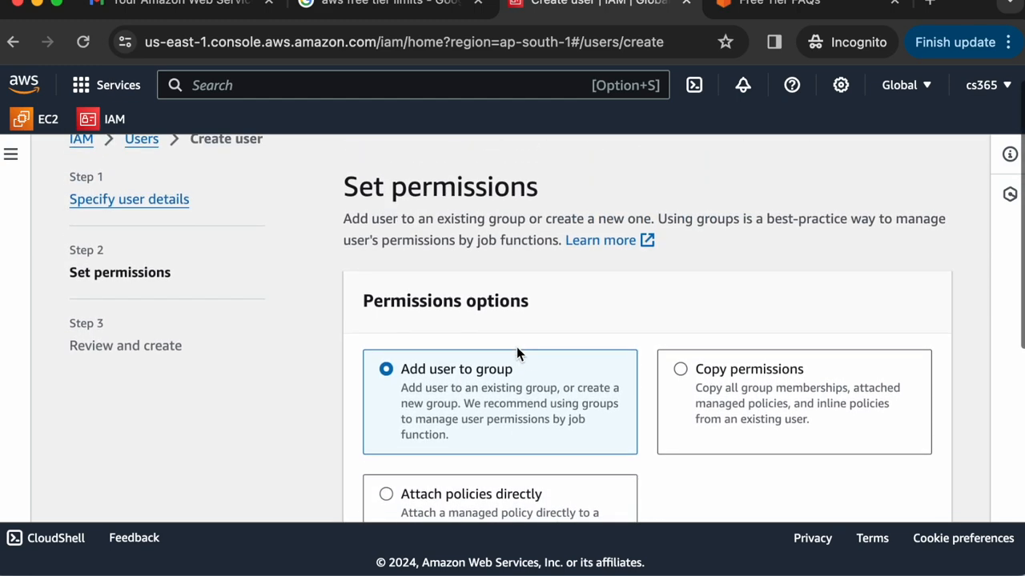
pyautogui.scroll(-3)
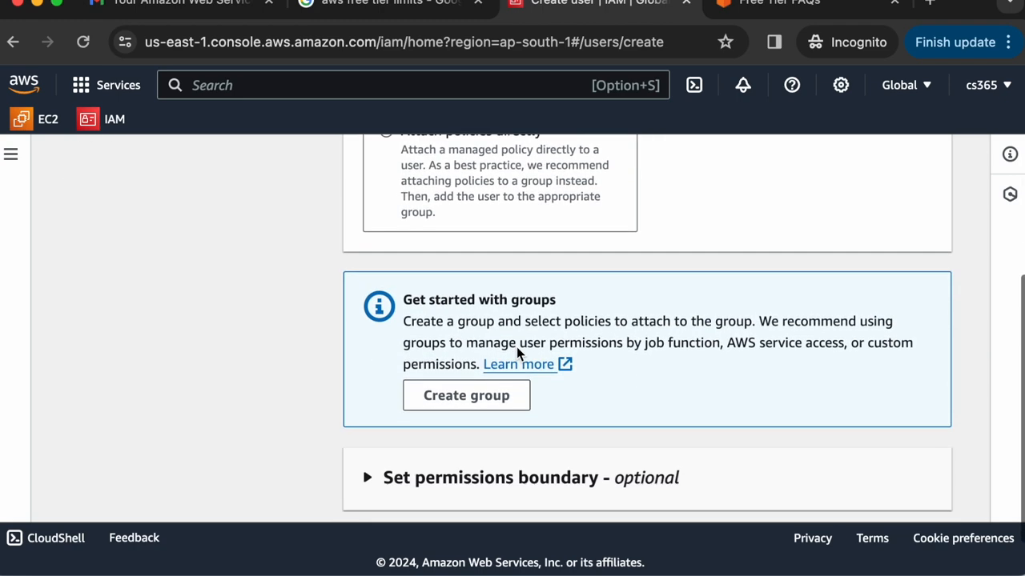
pyautogui.scroll(-3)
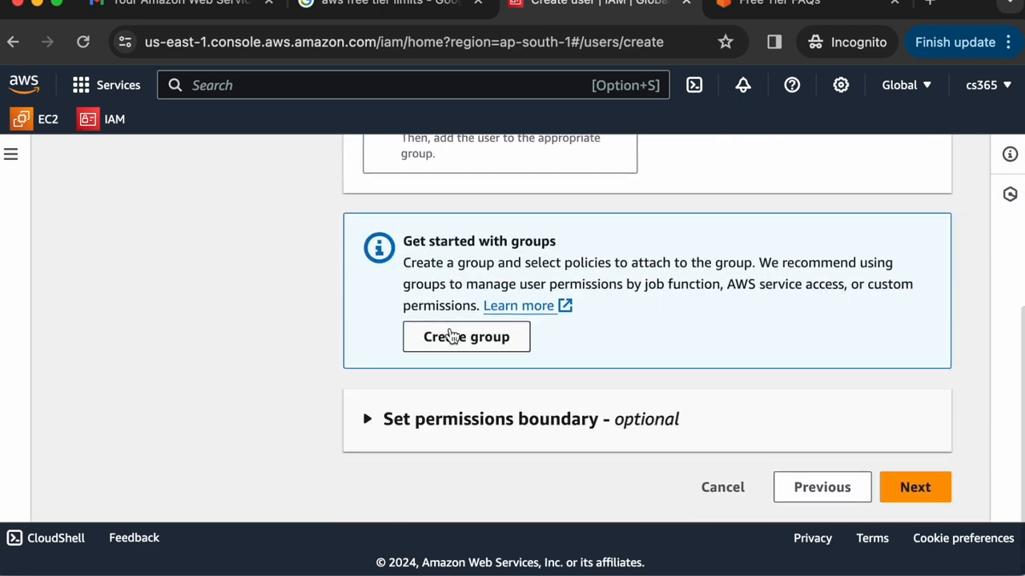
pyautogui.click(466, 336)
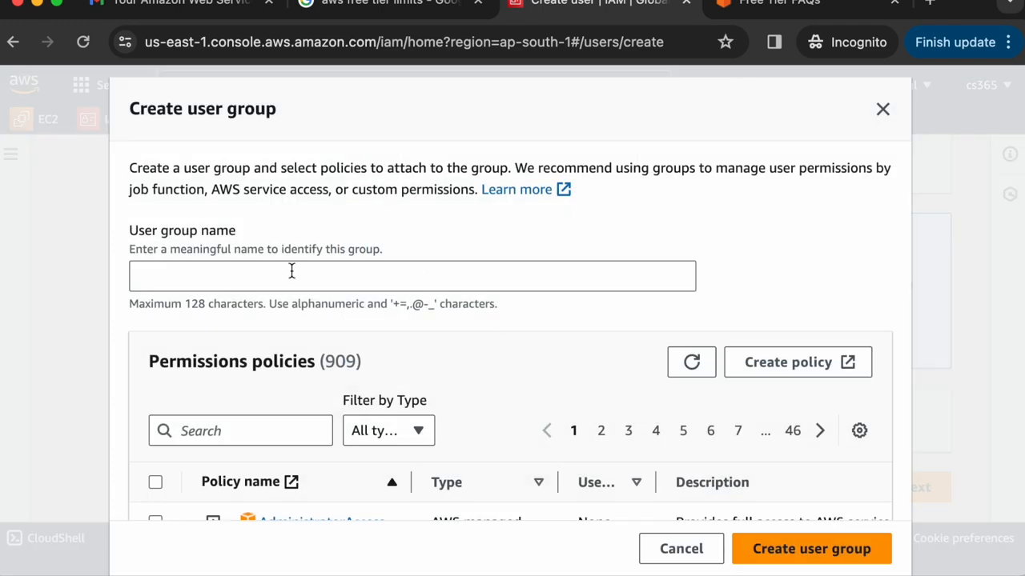
# - Name the group cs365admin, tick the AdministratorAccess policy, and create the group
pyautogui.write('cs')
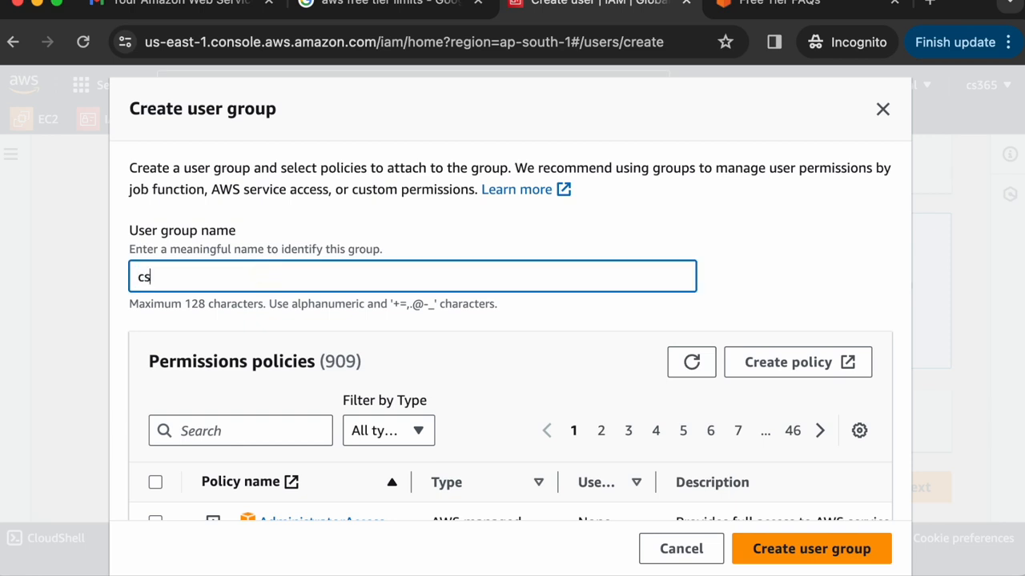
pyautogui.write('365')
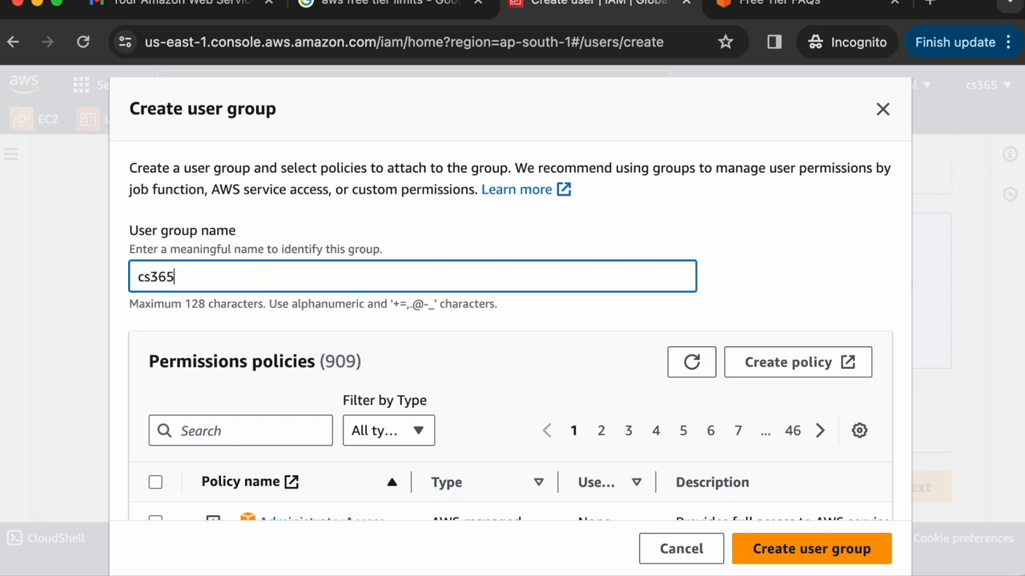
pyautogui.write('admin')
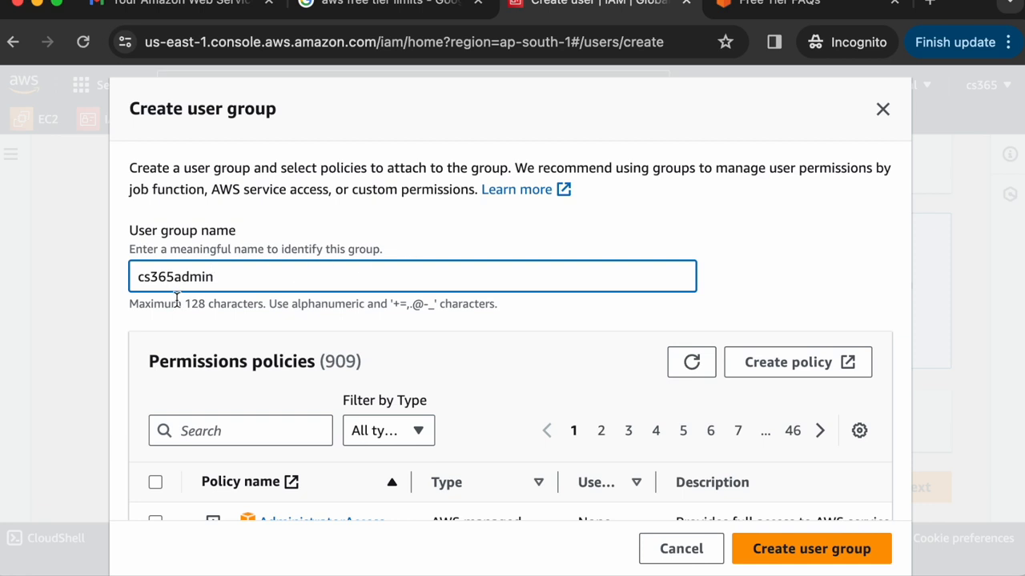
pyautogui.scroll(-3)
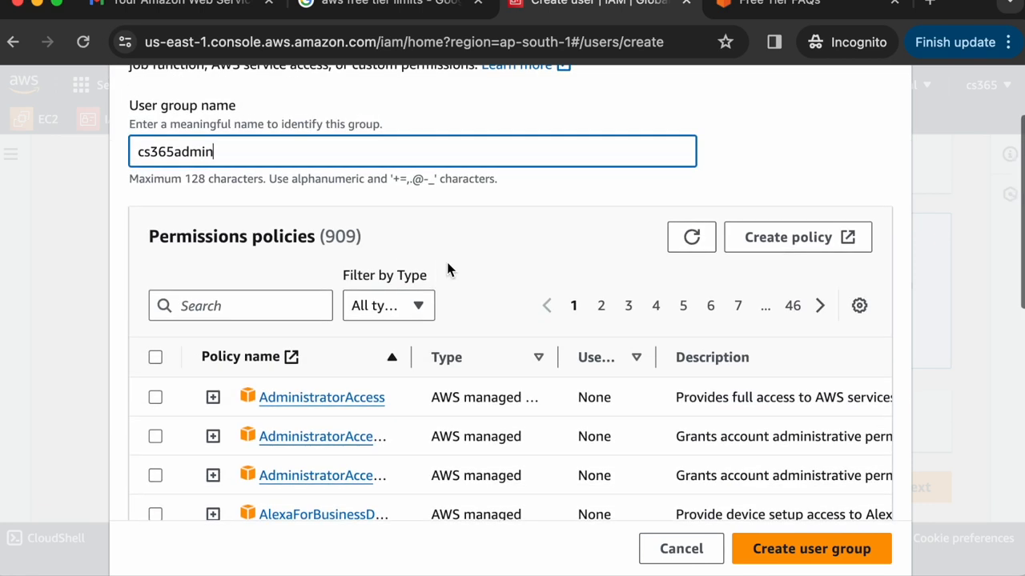
pyautogui.moveTo(414, 357)
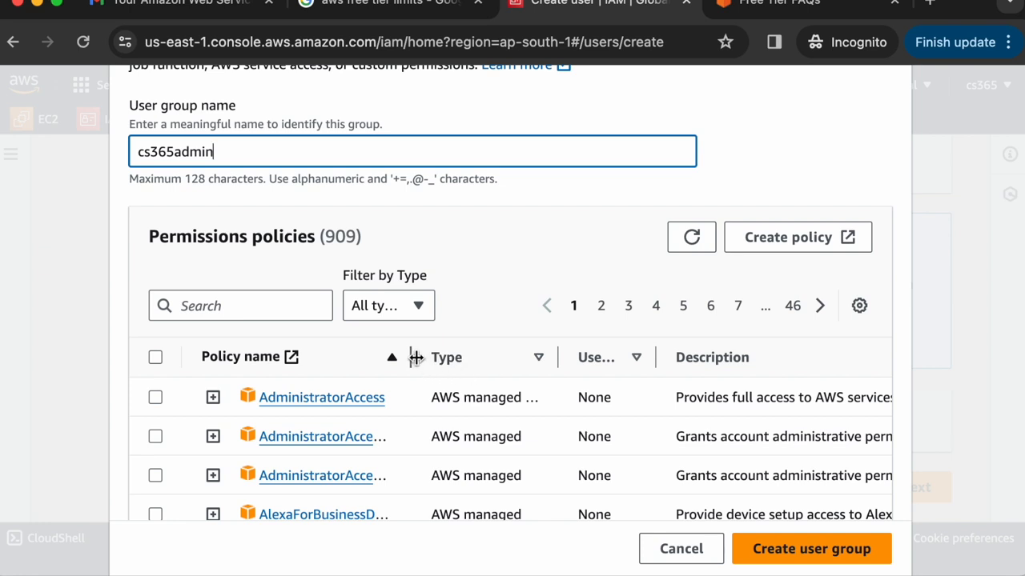
pyautogui.moveTo(416, 357); pyautogui.dragTo(488, 357)
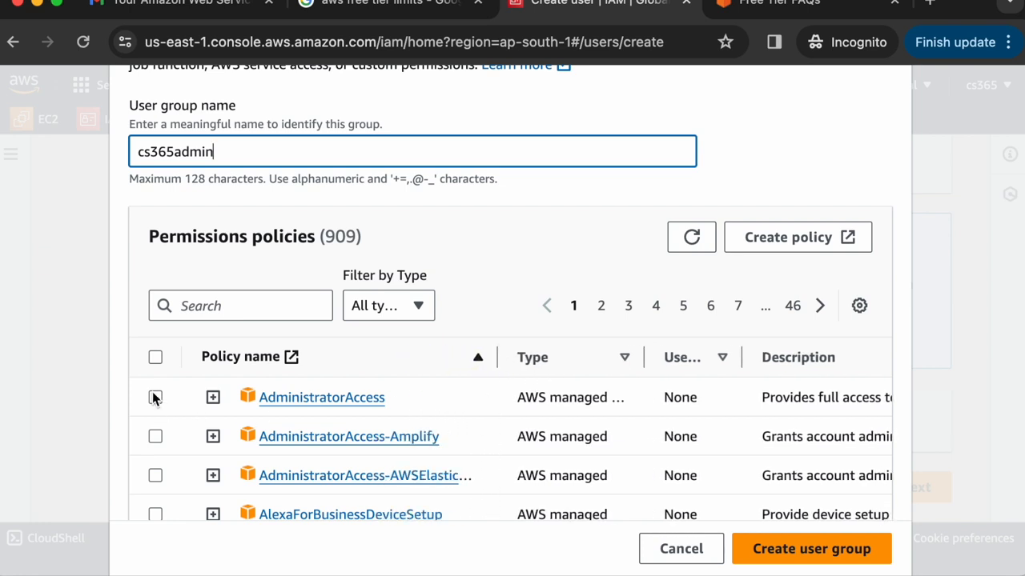
pyautogui.click(155, 397)
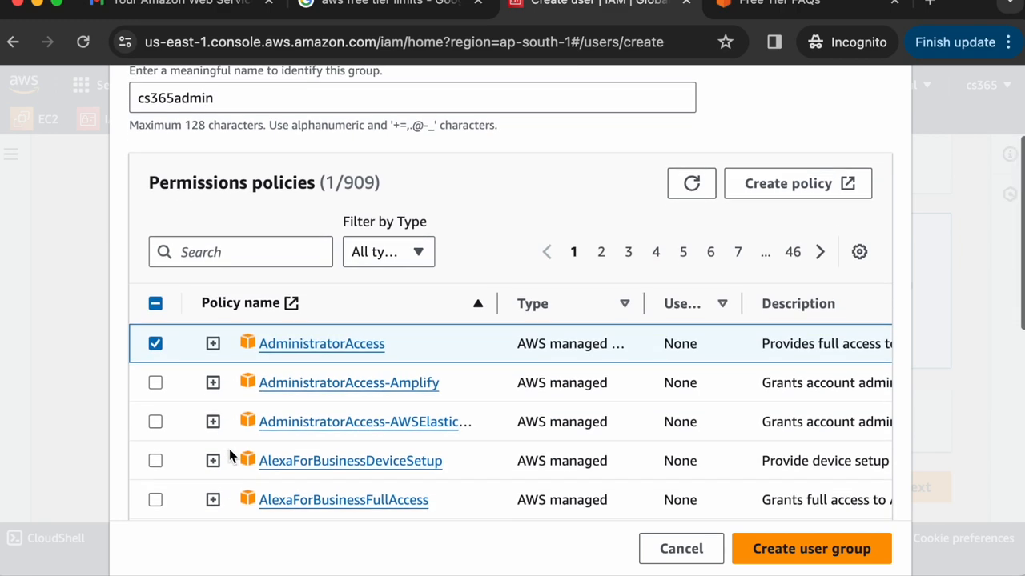
pyautogui.scroll(-3)
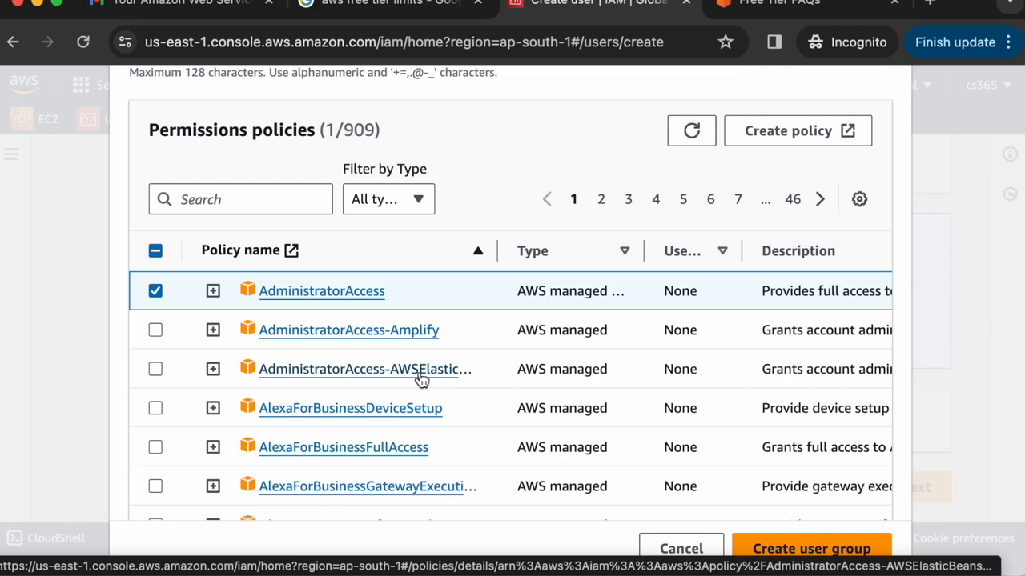
pyautogui.scroll(3)
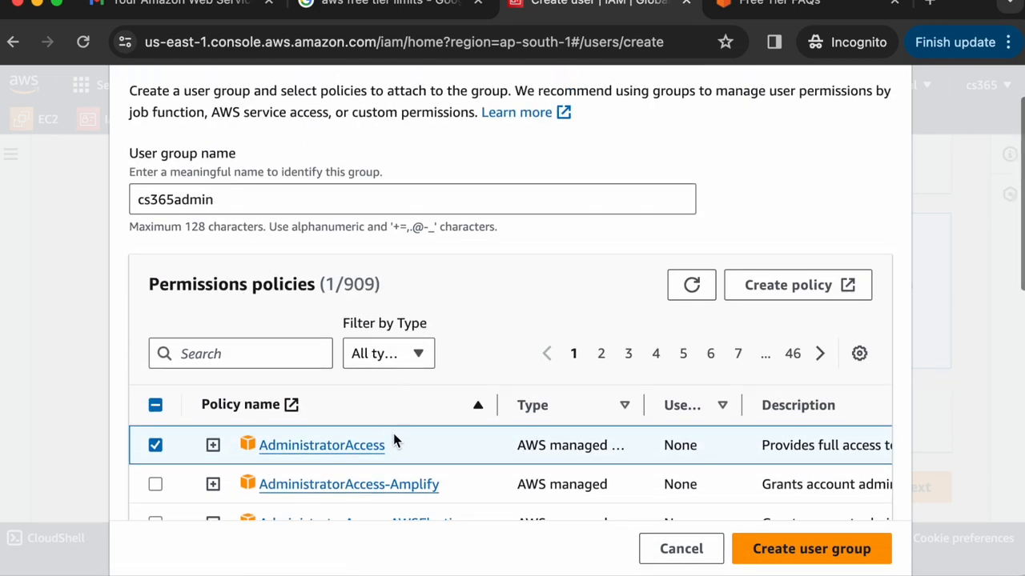
pyautogui.scroll(-3)
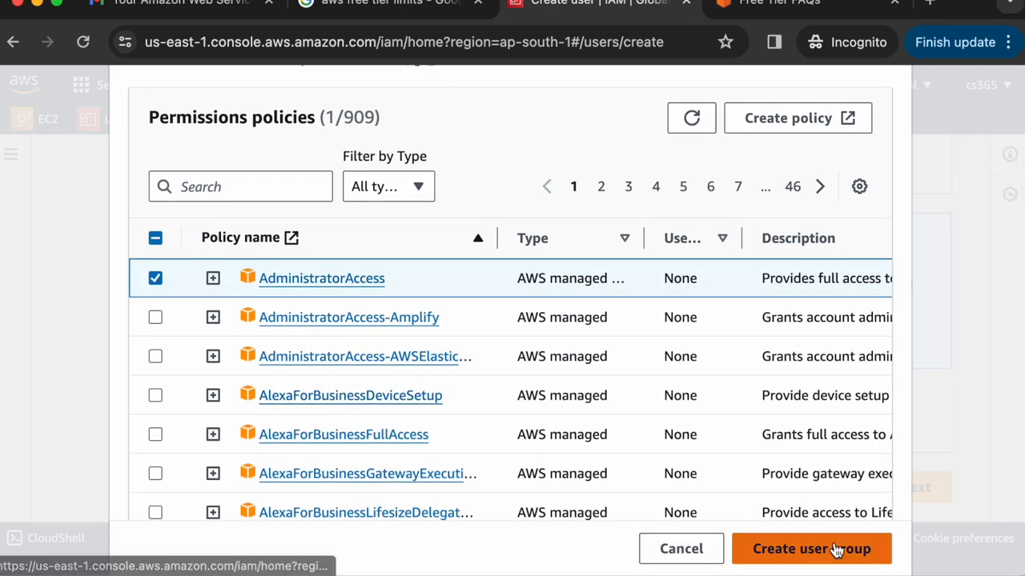
pyautogui.click(811, 548)
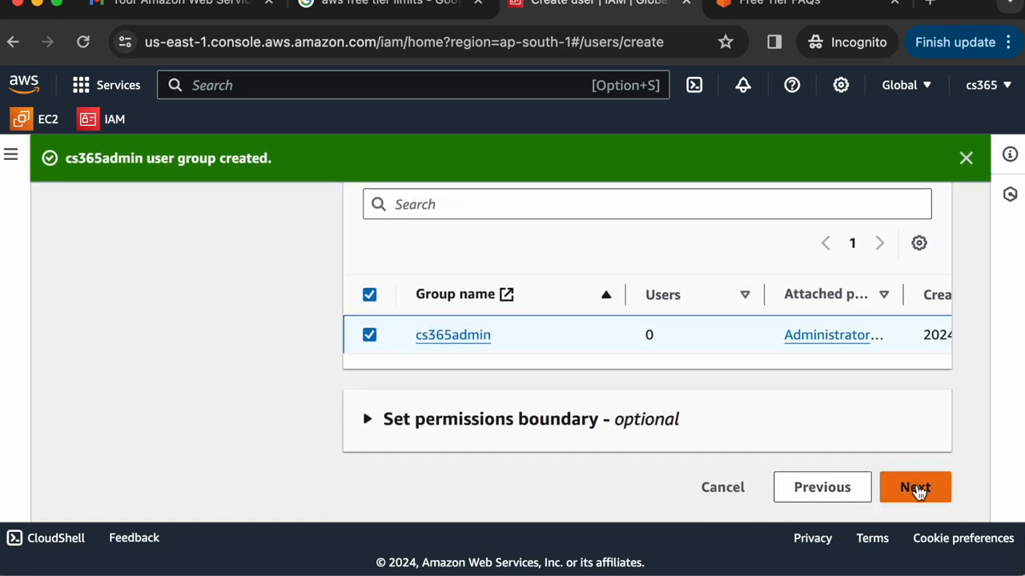
# - Review cs365user with cs365admin membership and create the user
pyautogui.click(914, 487)
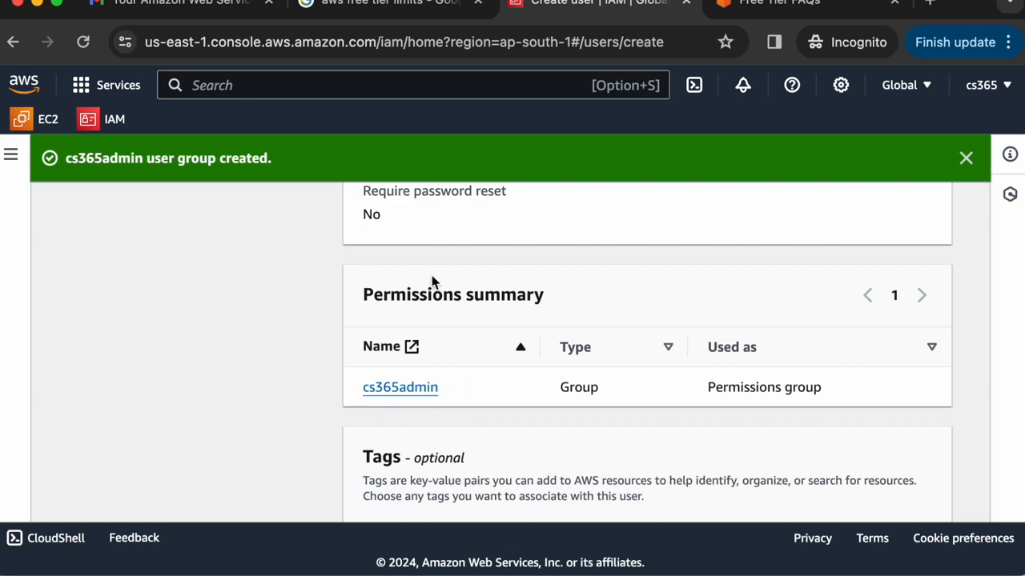
pyautogui.moveTo(546, 383)
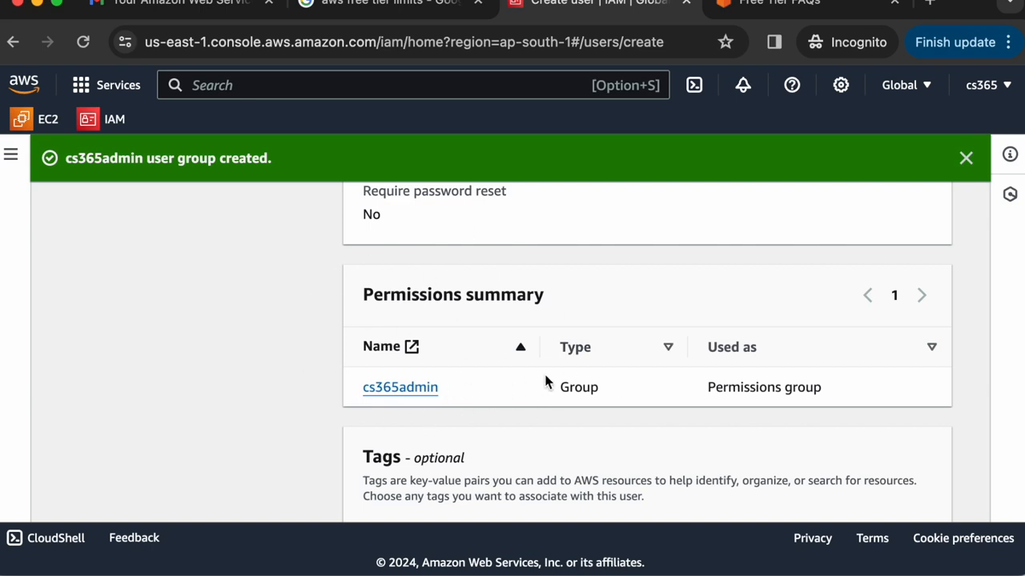
pyautogui.moveTo(428, 406)
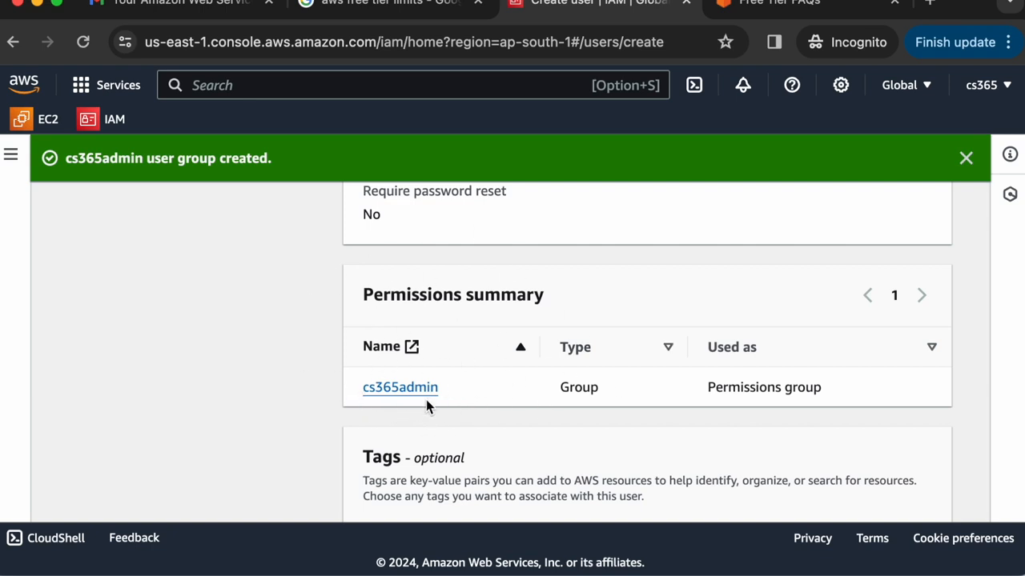
pyautogui.scroll(3)
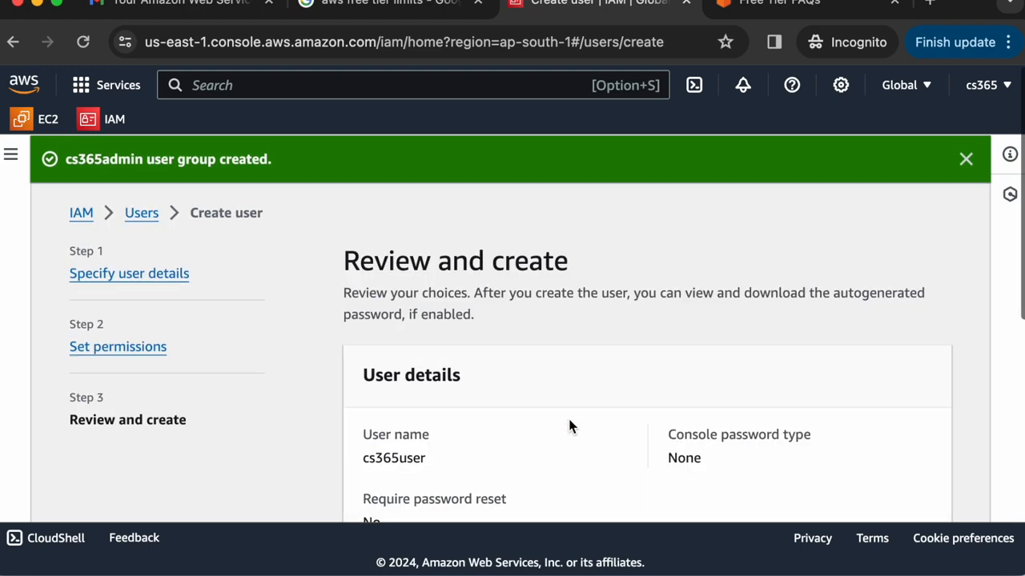
pyautogui.scroll(-3)
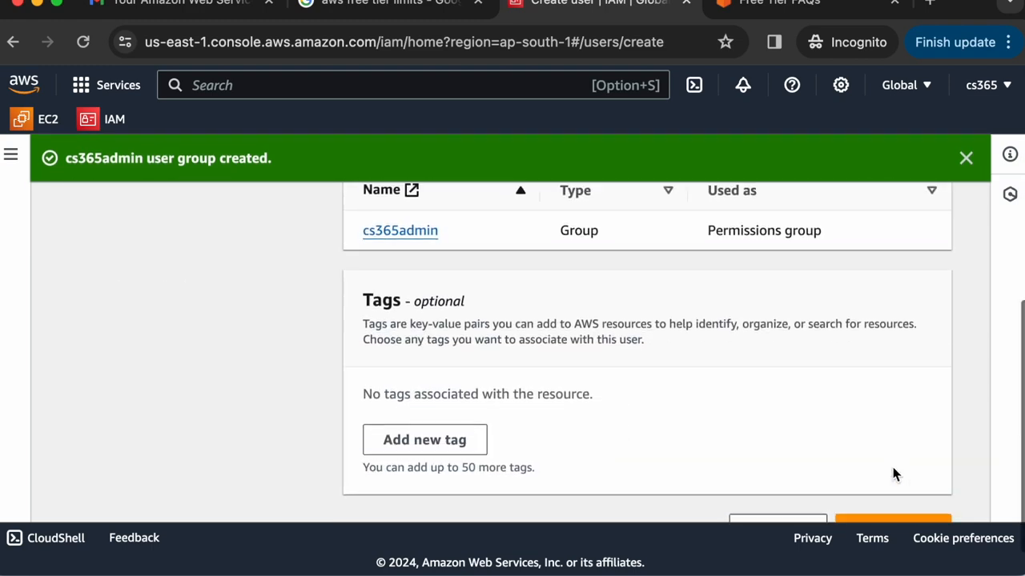
pyautogui.click(892, 519)
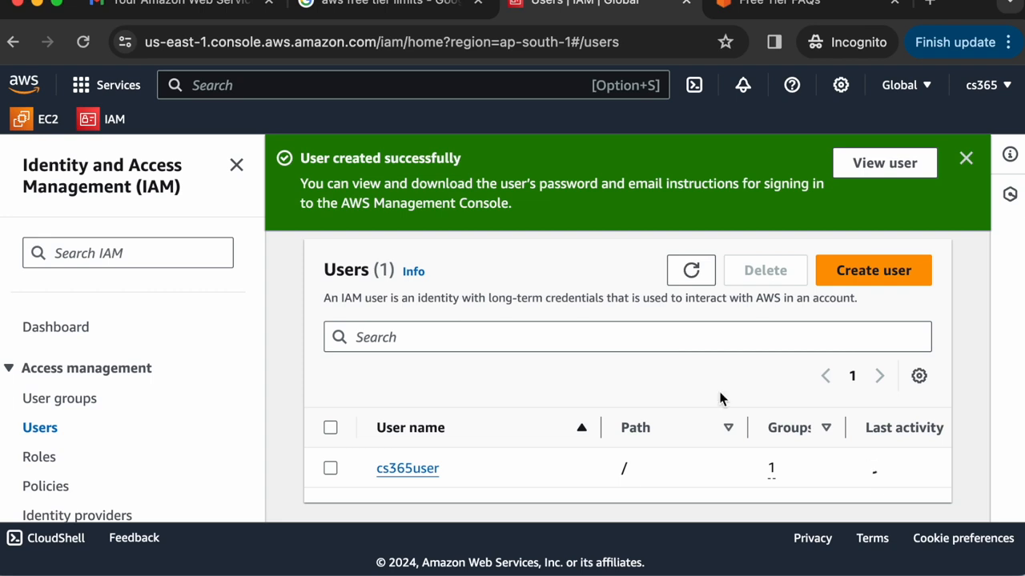
# - Open cs365user's details and show its Security credentials tab
pyautogui.click(406, 468)
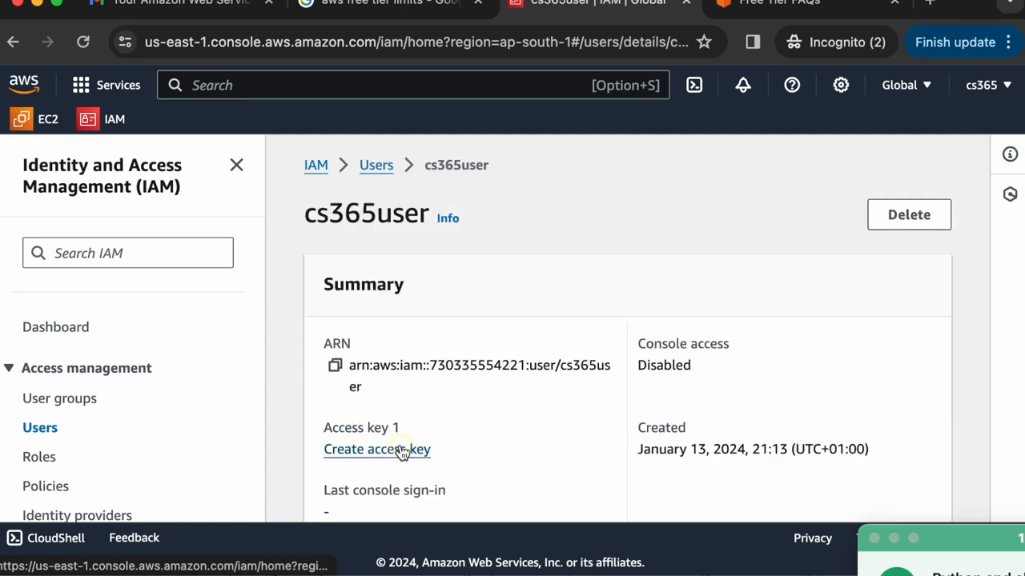
pyautogui.scroll(-3)
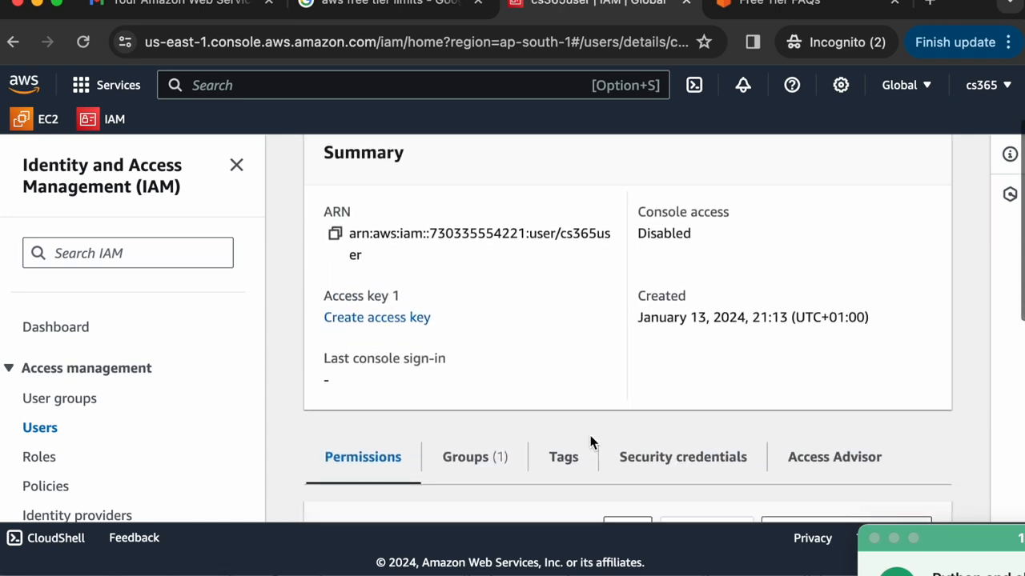
pyautogui.scroll(-3)
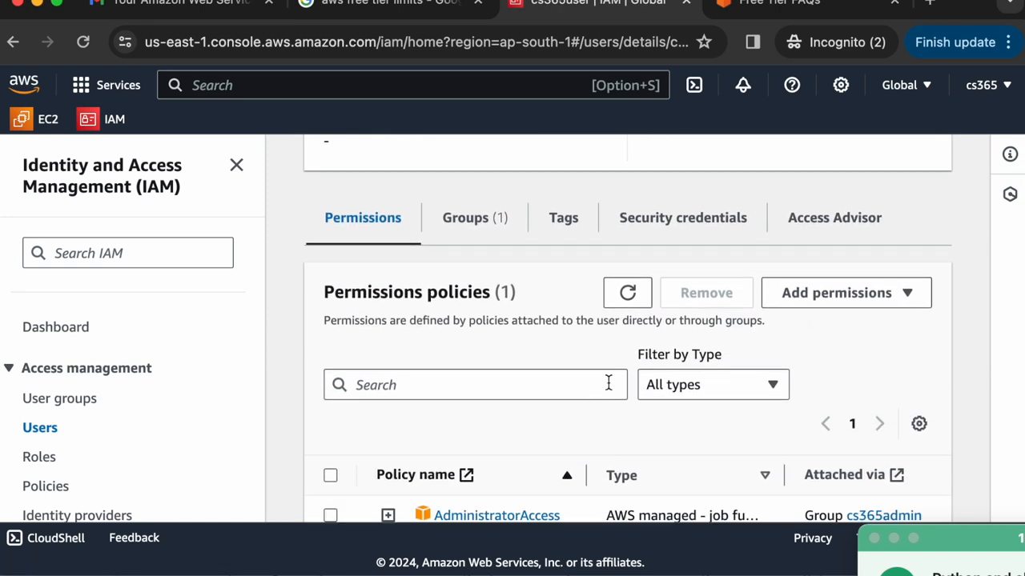
pyautogui.click(682, 217)
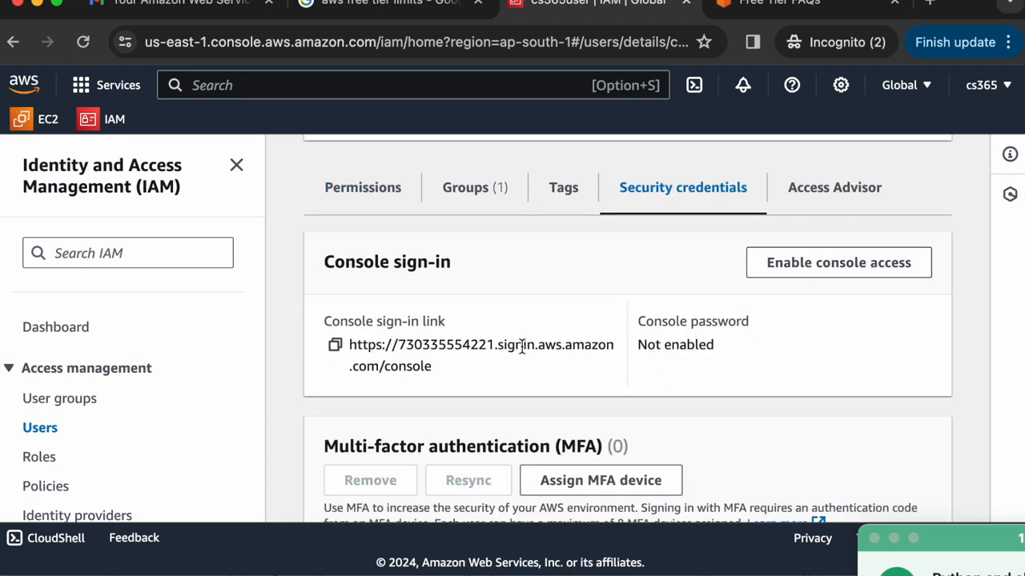
# - Enable console access for cs365user and enter a custom password
pyautogui.click(837, 262)
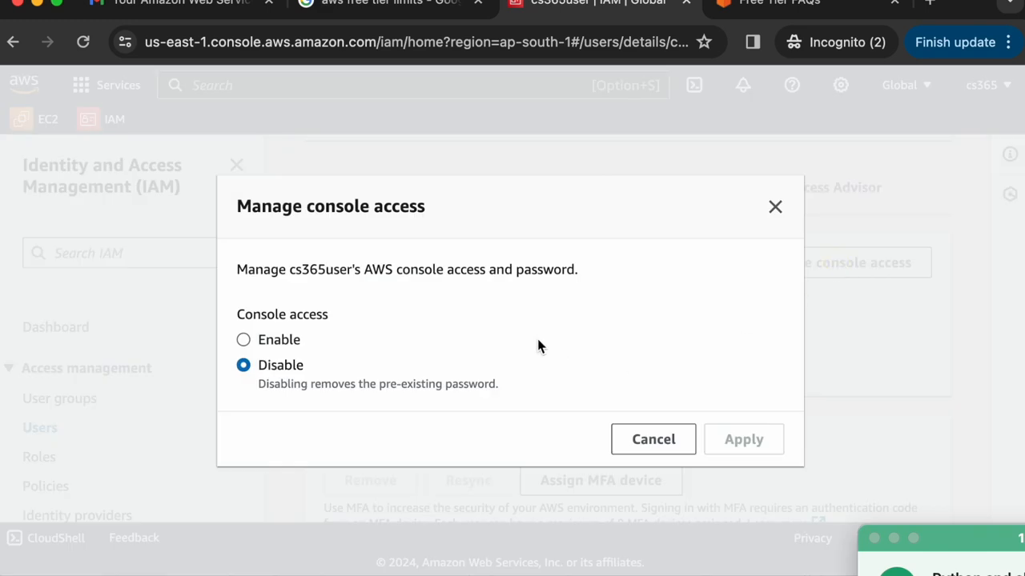
pyautogui.click(243, 340)
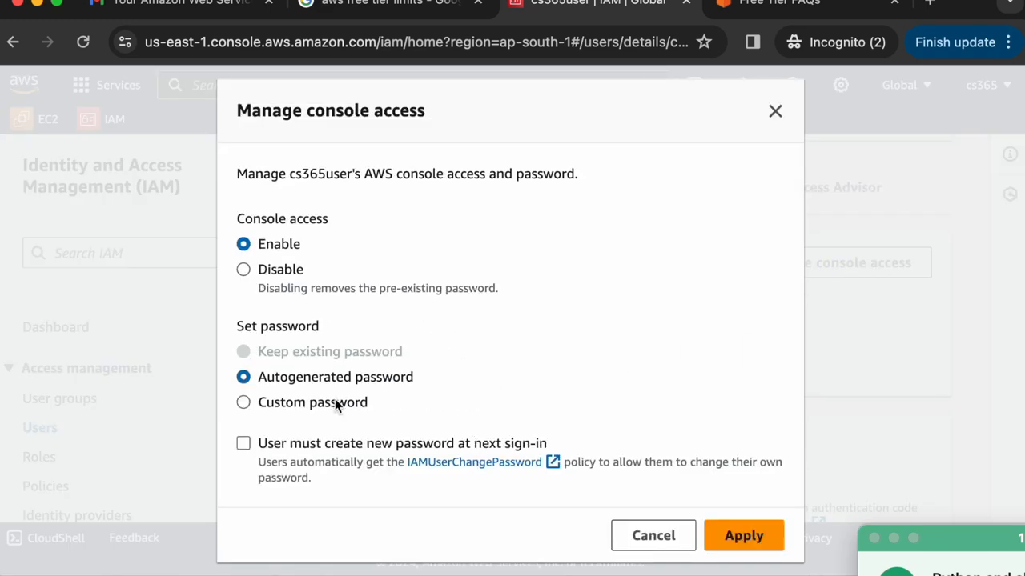
pyautogui.click(243, 402)
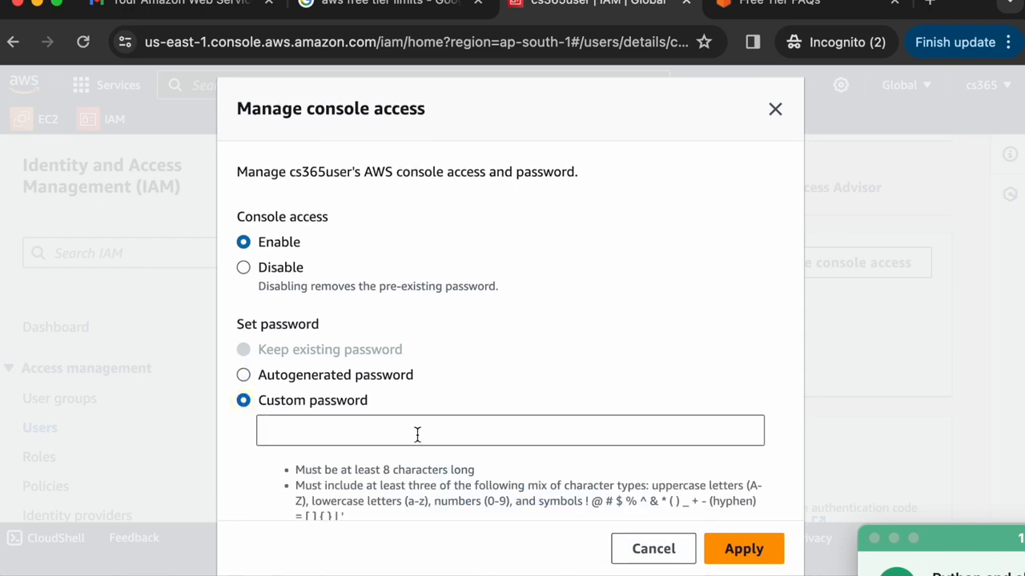
pyautogui.scroll(-3)
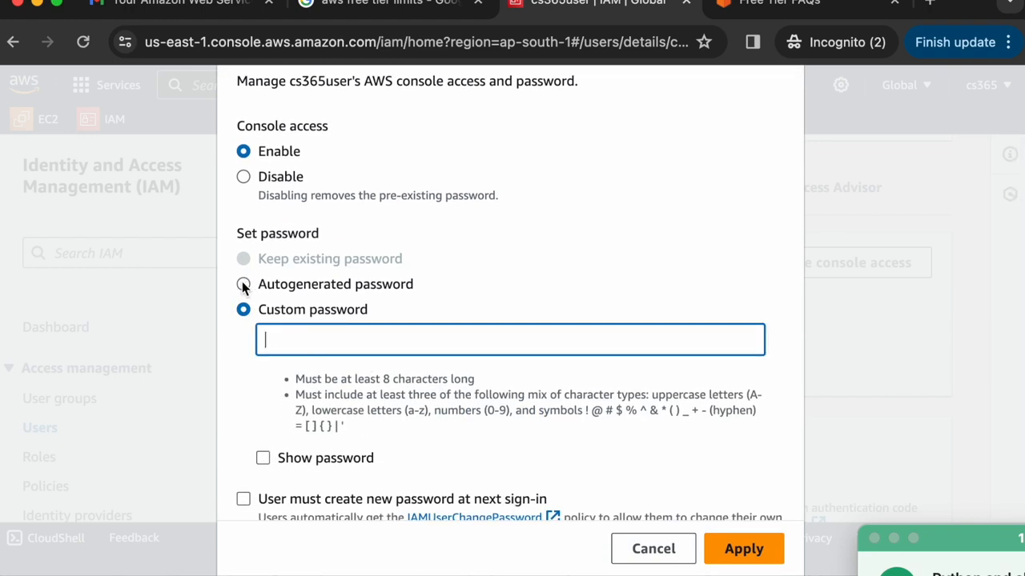
pyautogui.click(243, 284)
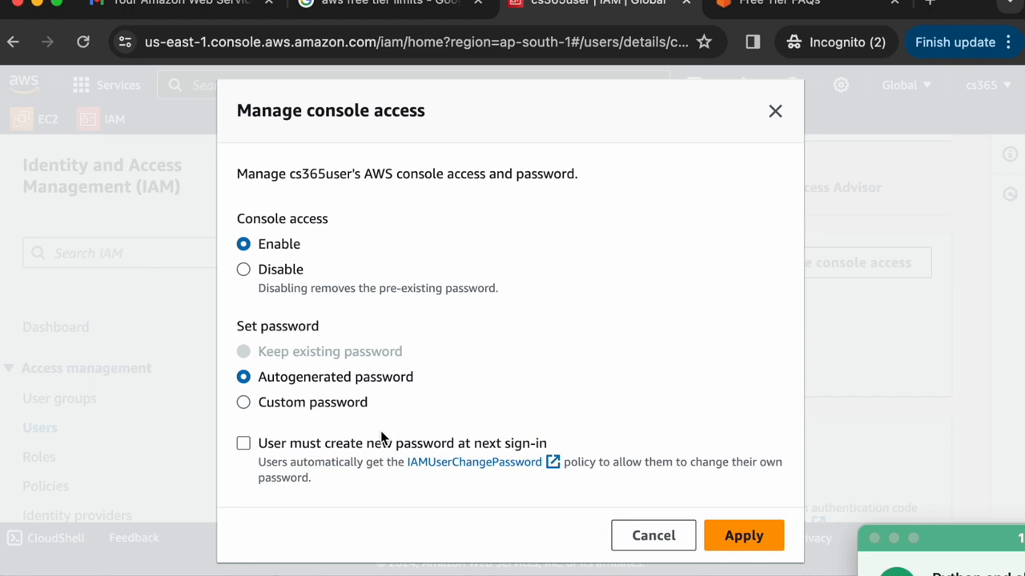
pyautogui.moveTo(510, 458)
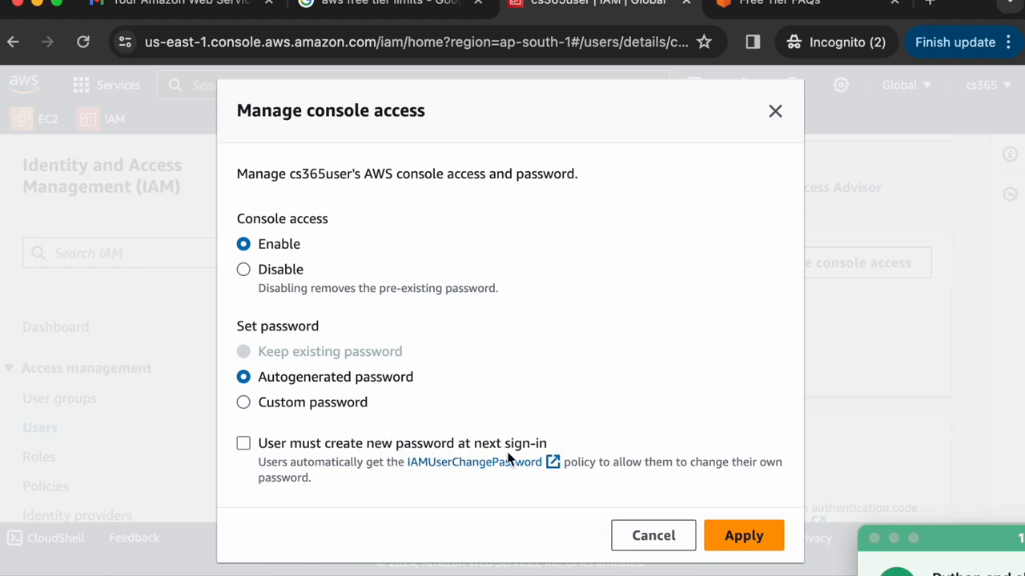
pyautogui.click(244, 401)
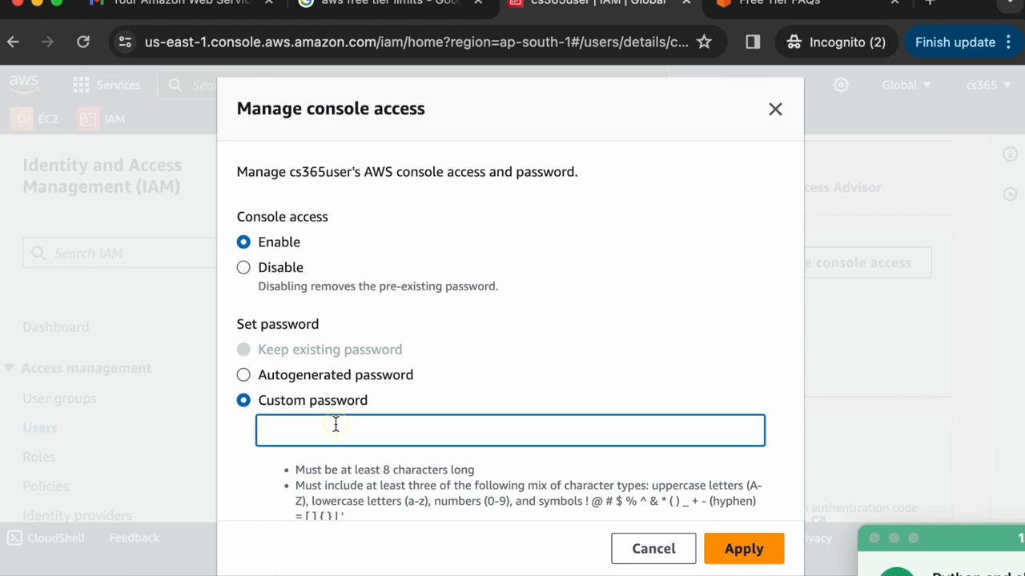
pyautogui.write('••')
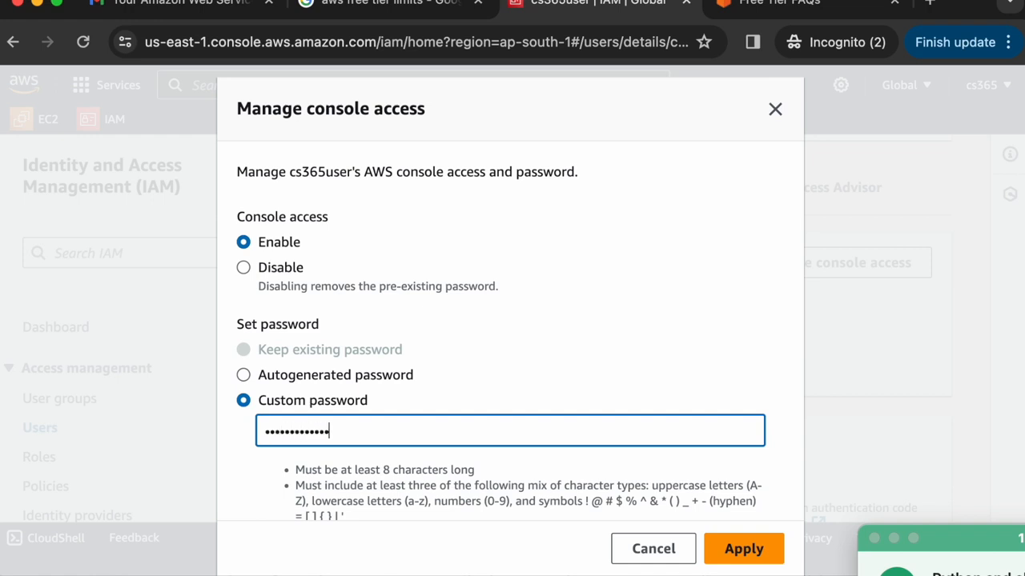
pyautogui.scroll(-3)
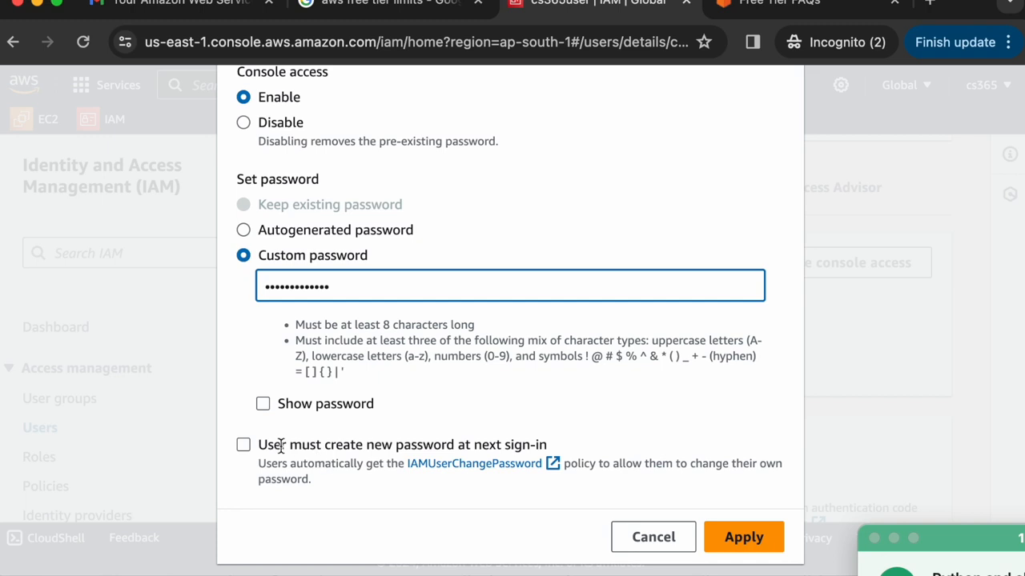
pyautogui.moveTo(420, 452)
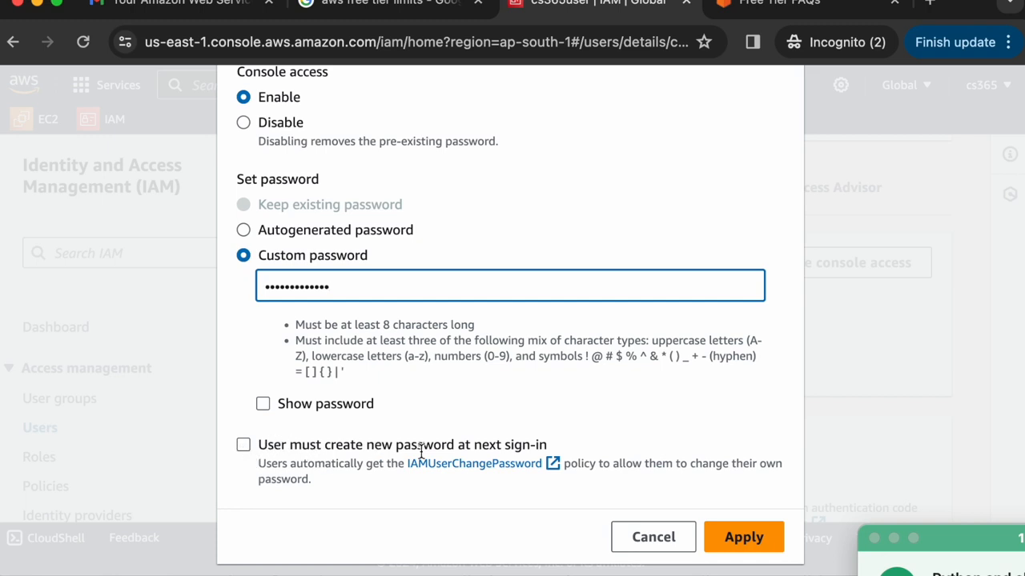
# - Apply cs365user's console password, copy its sign-in URL, close the dialog, and sign out
pyautogui.click(743, 537)
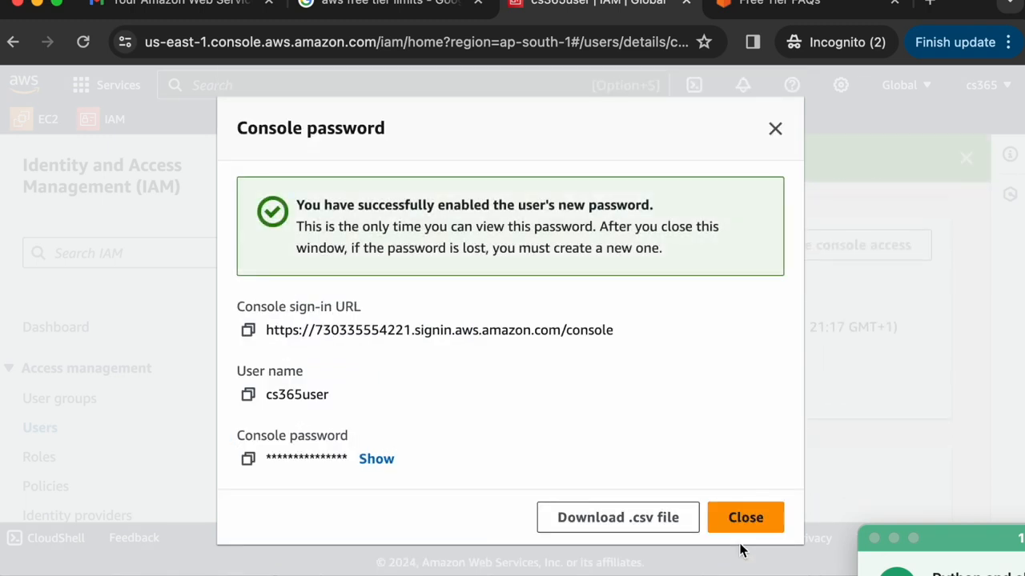
pyautogui.moveTo(248, 331)
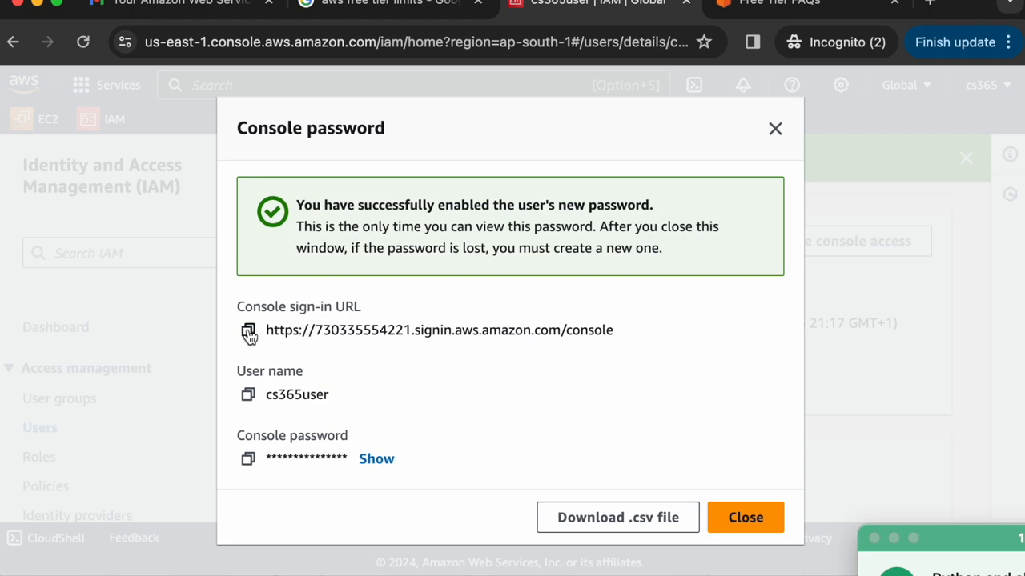
pyautogui.click(248, 329)
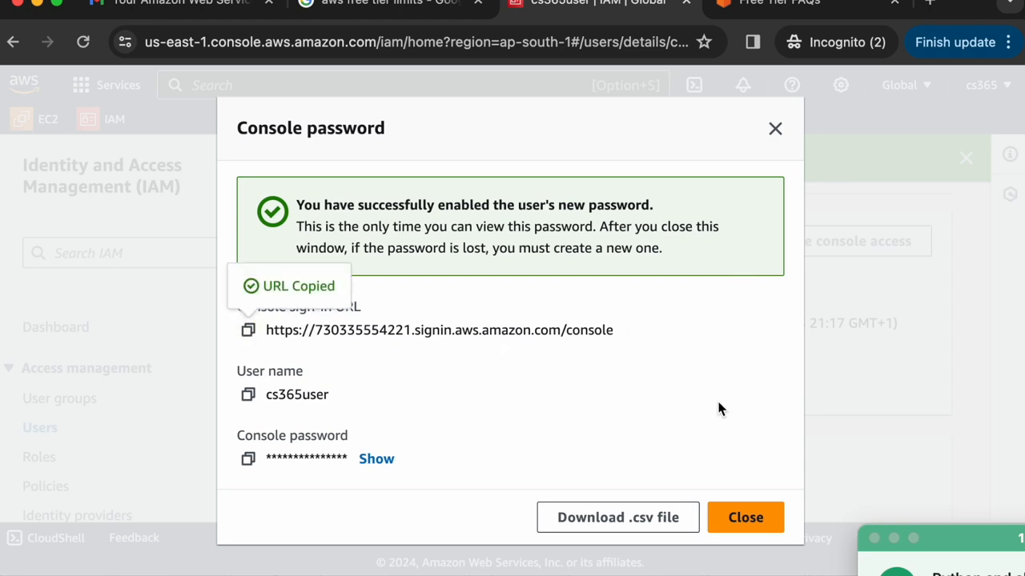
pyautogui.click(745, 517)
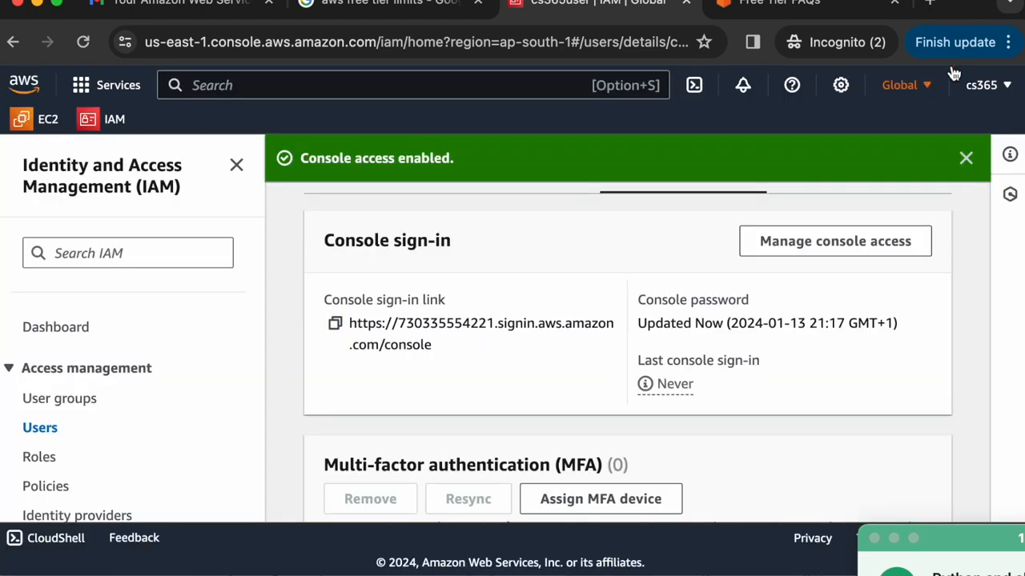
pyautogui.click(981, 85)
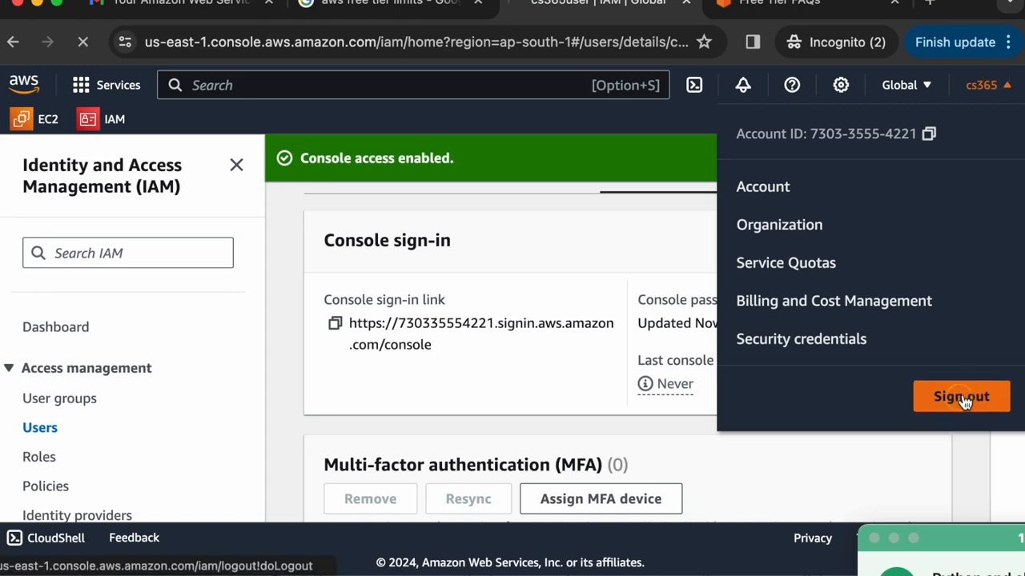
pyautogui.click(960, 396)
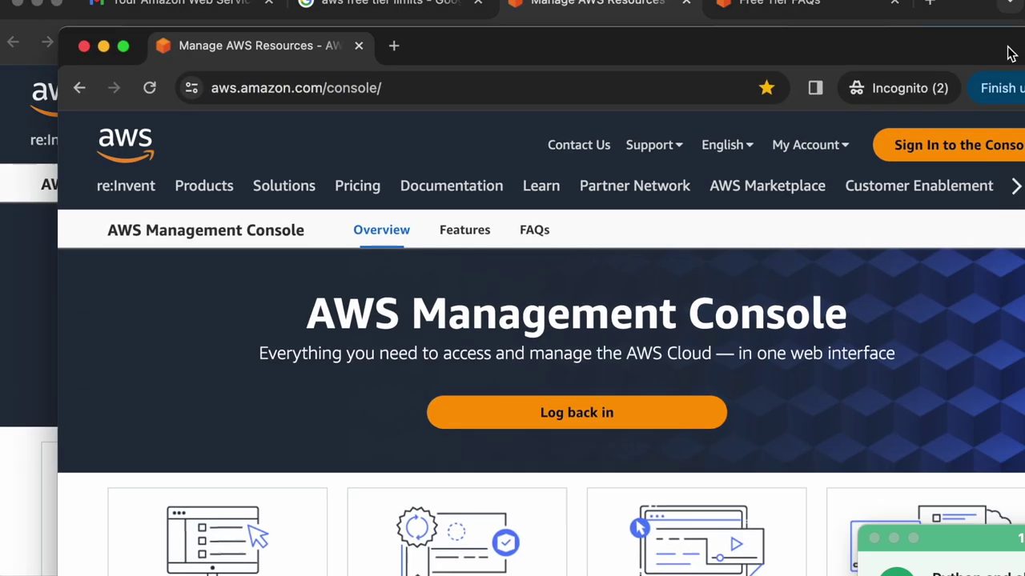
# - Log back in through the IAM user sign-in form with cs365user's credentials
pyautogui.click(1009, 41)
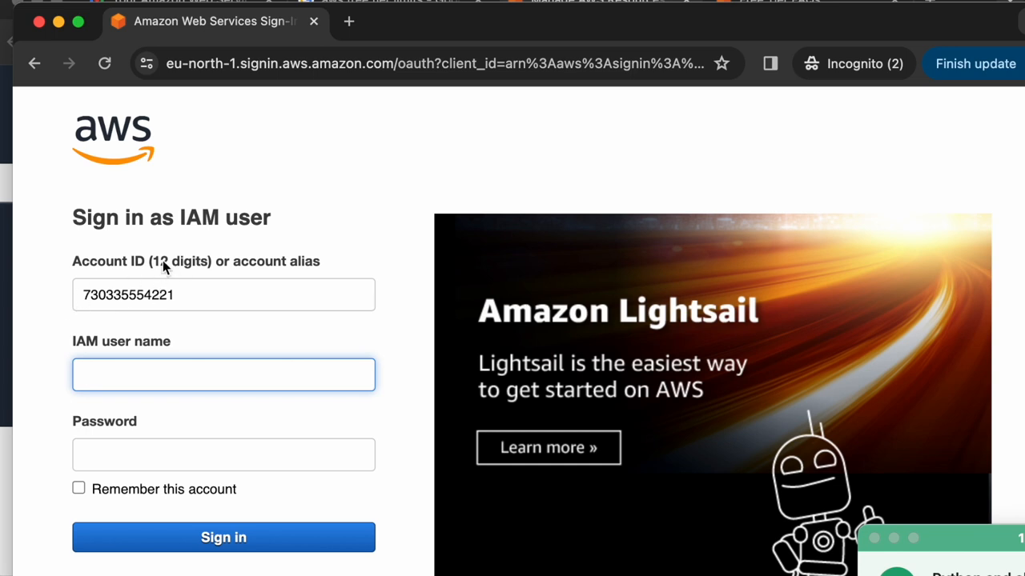
pyautogui.write('cs')
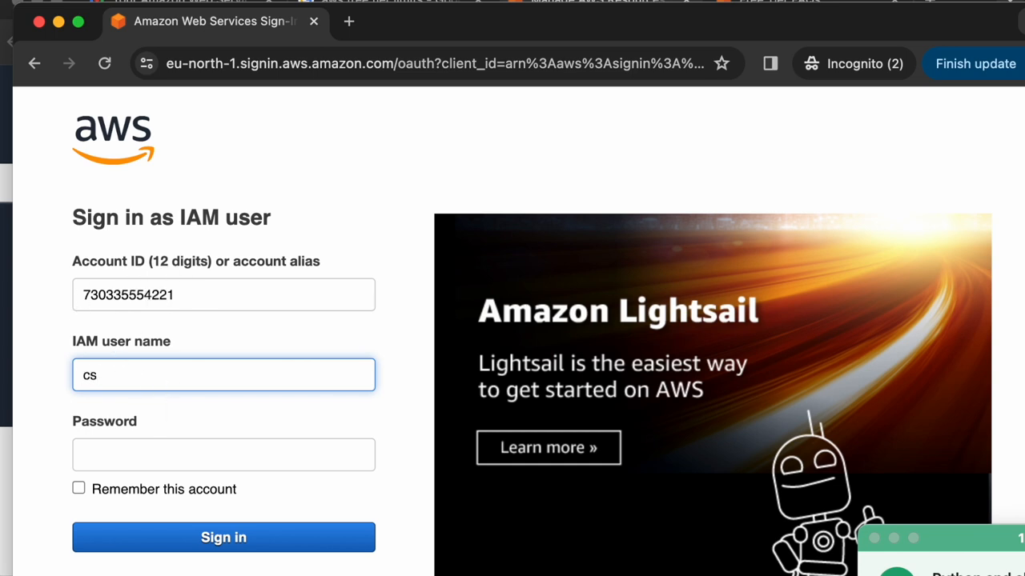
pyautogui.write('365user')
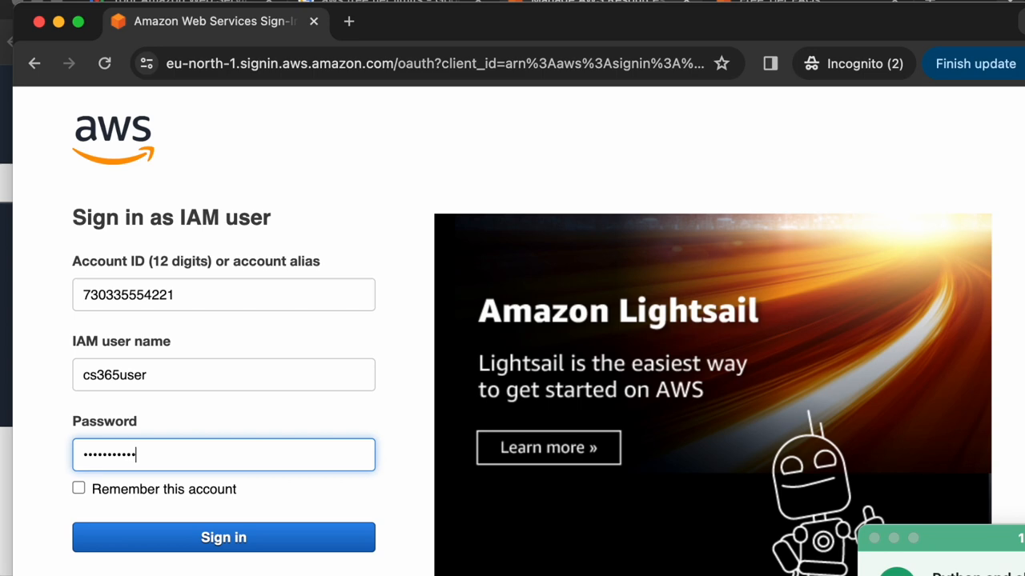
pyautogui.click(223, 537)
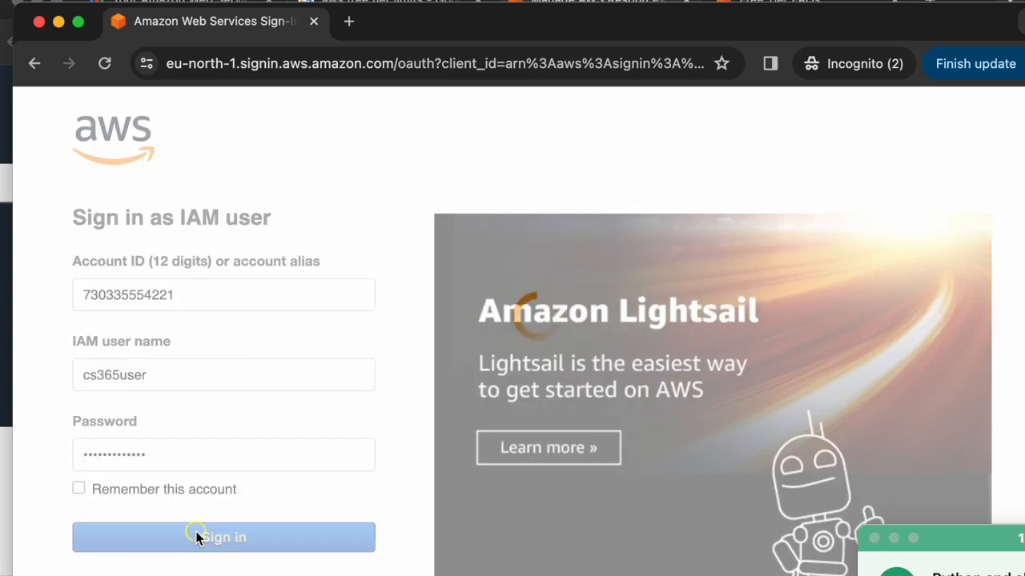
pyautogui.click(224, 537)
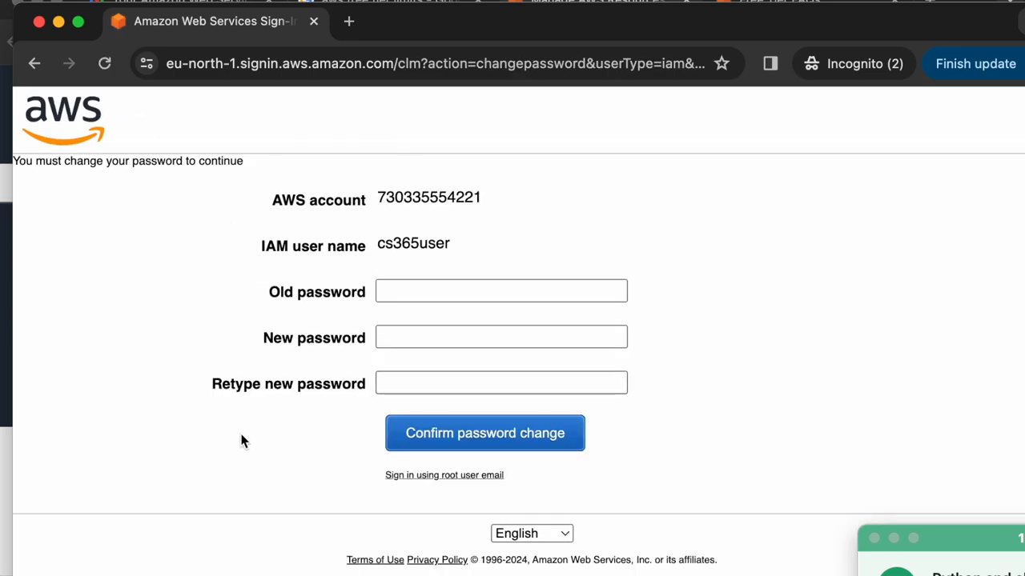
pyautogui.moveTo(527, 264)
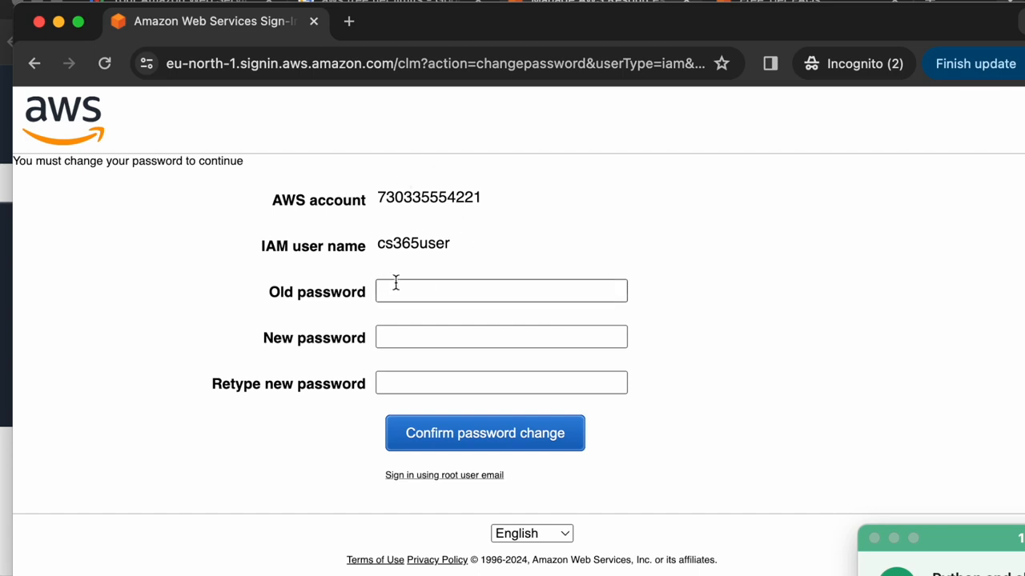
# - Change cs365user's initial password by entering the old and new passwords, then confirm to sign in
pyautogui.write('••')
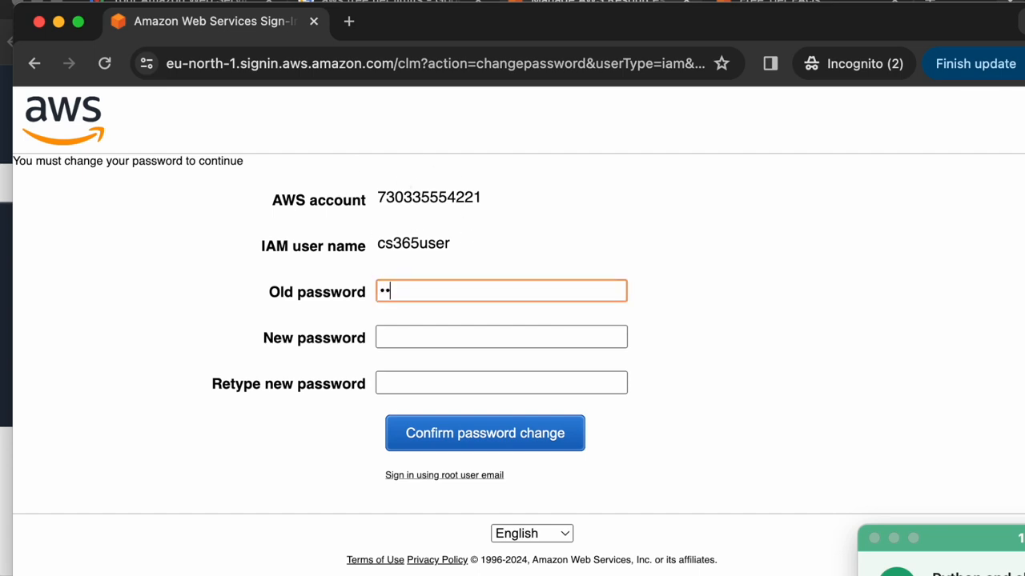
pyautogui.write('password')
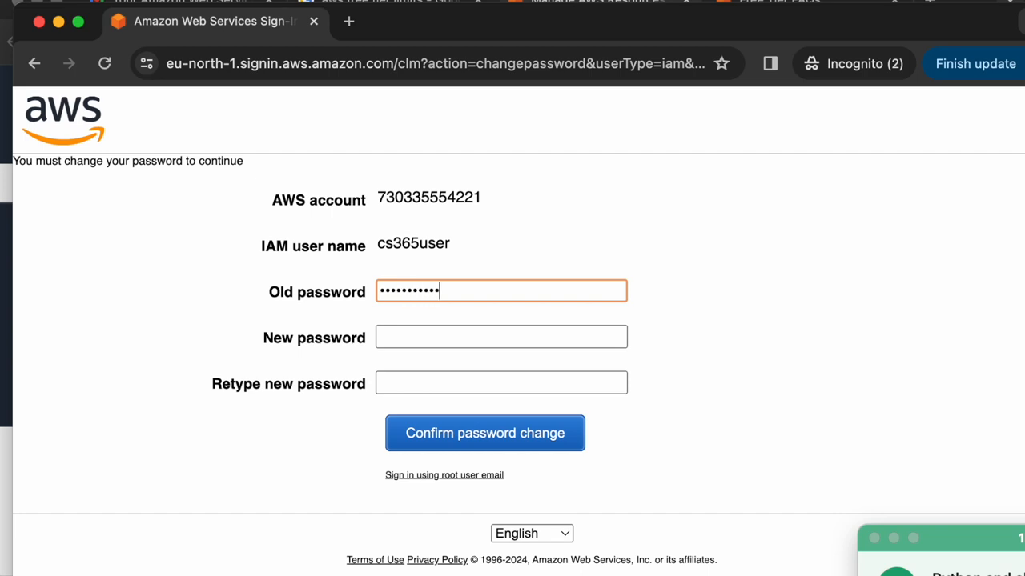
pyautogui.click(501, 337)
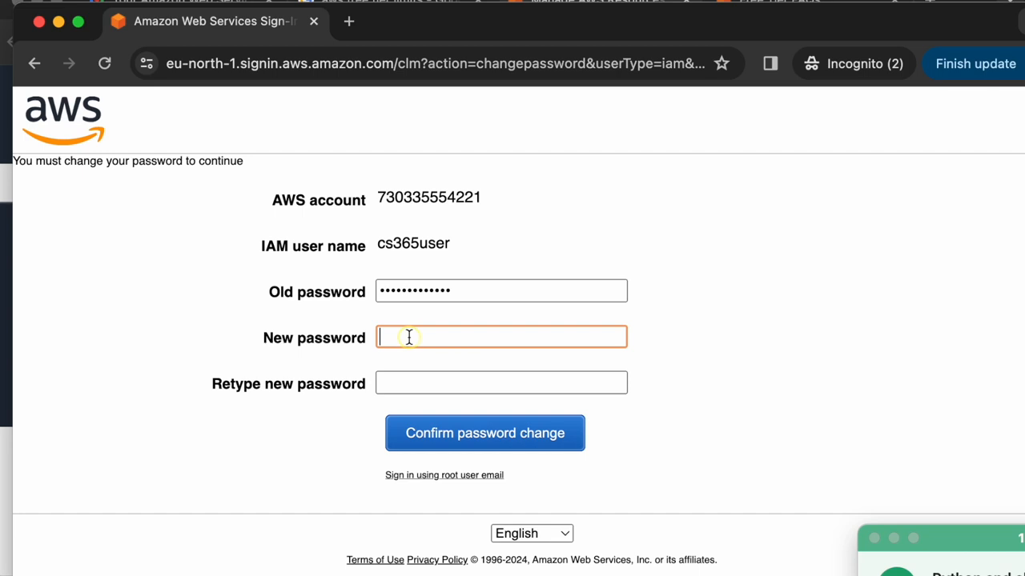
pyautogui.write('••')
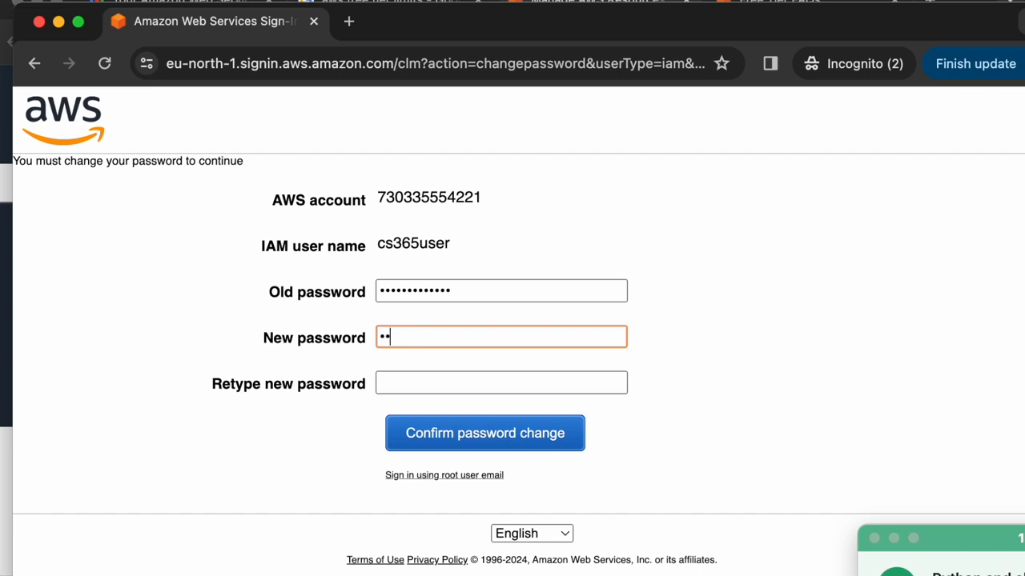
pyautogui.click(484, 432)
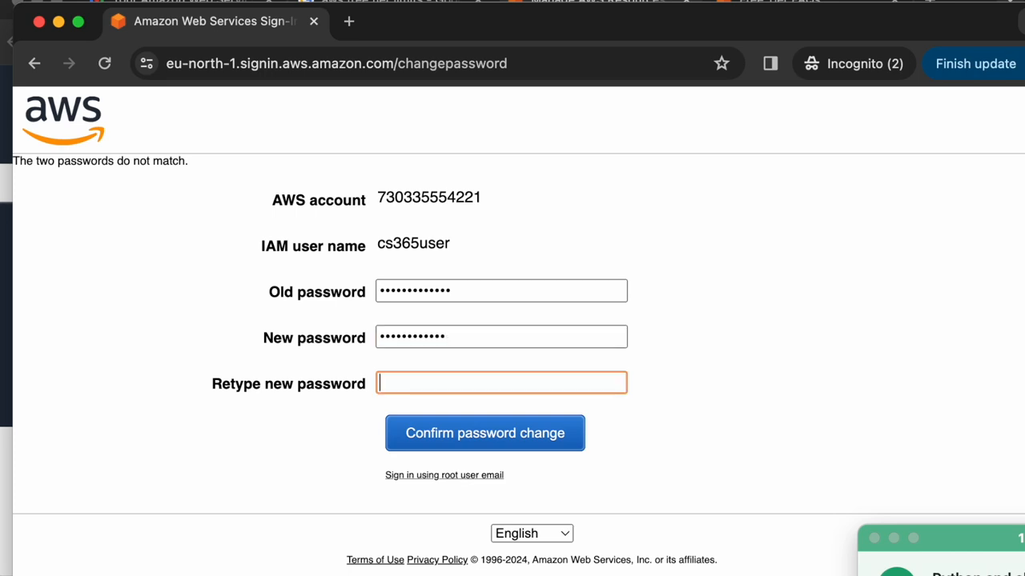
pyautogui.write('••••')
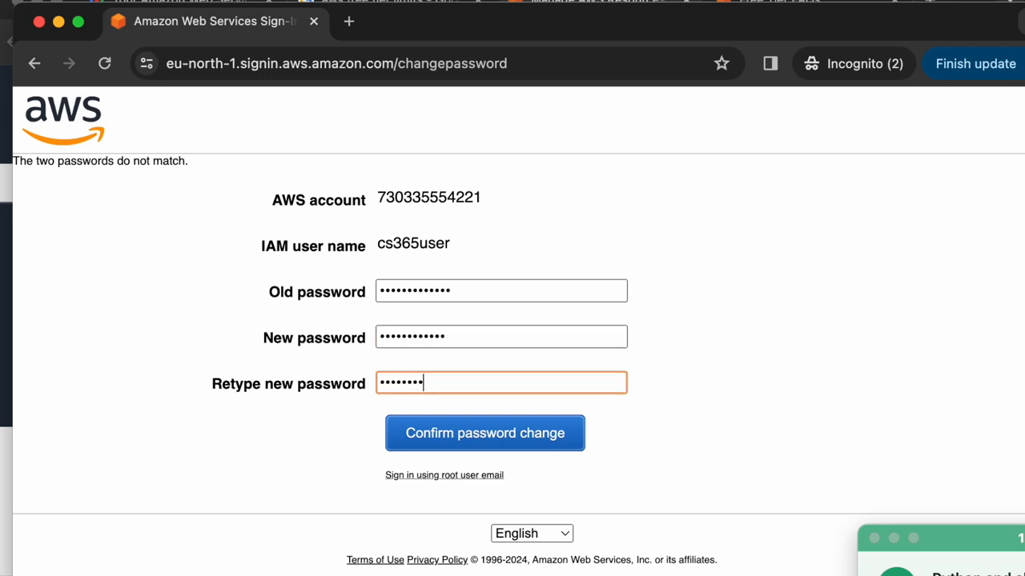
pyautogui.write('•••')
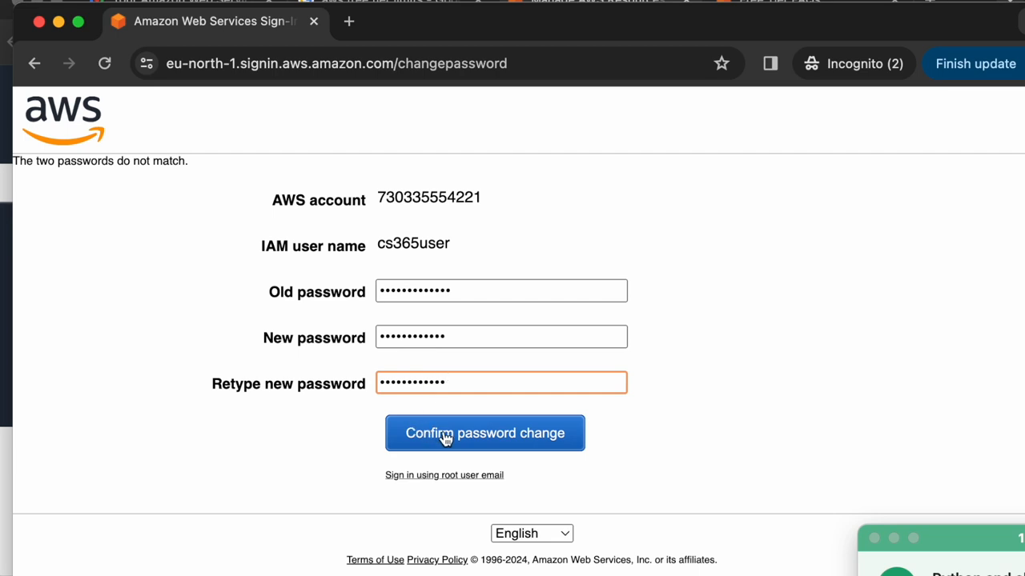
pyautogui.click(484, 433)
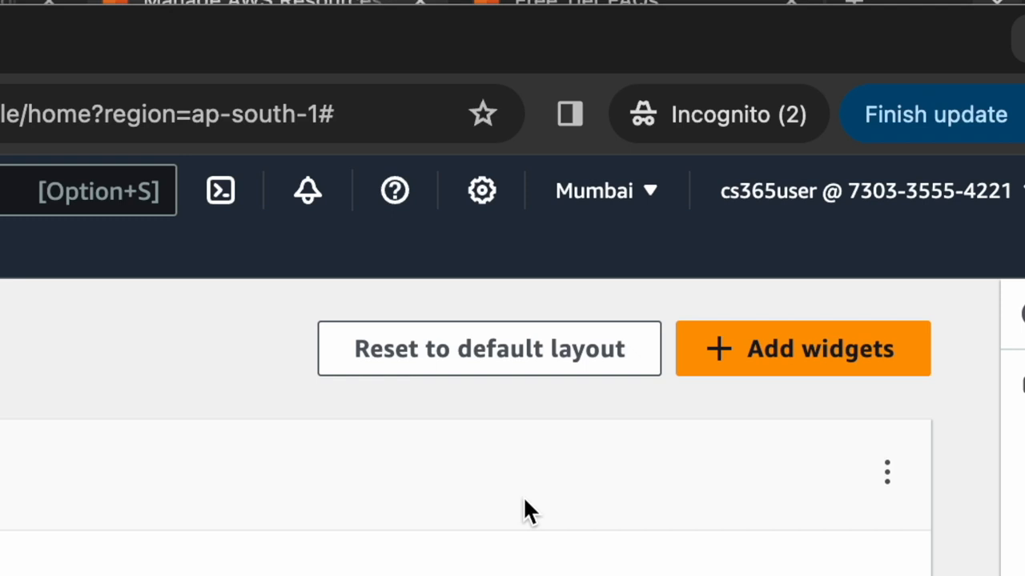
pyautogui.moveTo(768, 191)
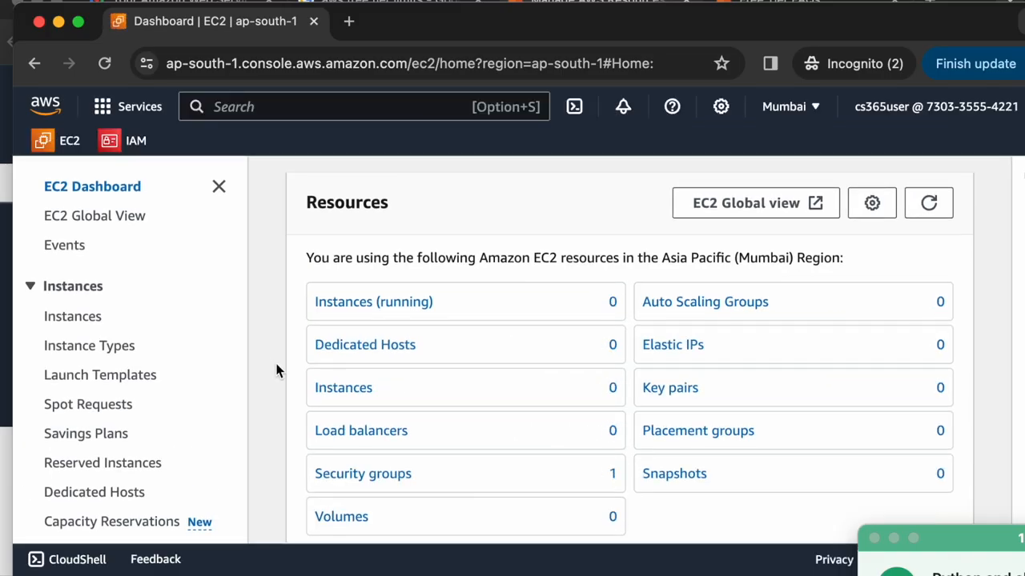
pyautogui.moveTo(525, 228)
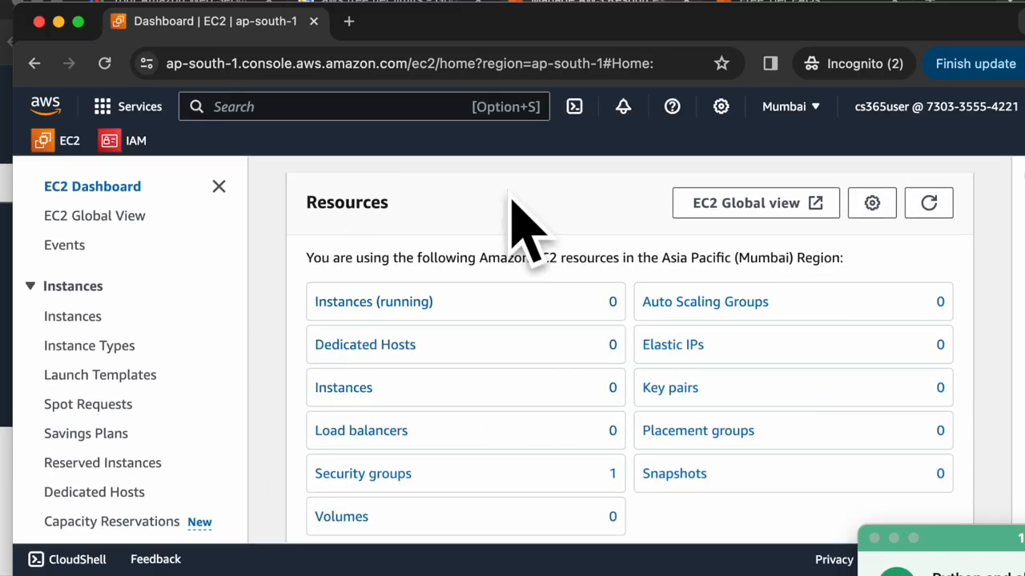
pyautogui.moveTo(95, 215)
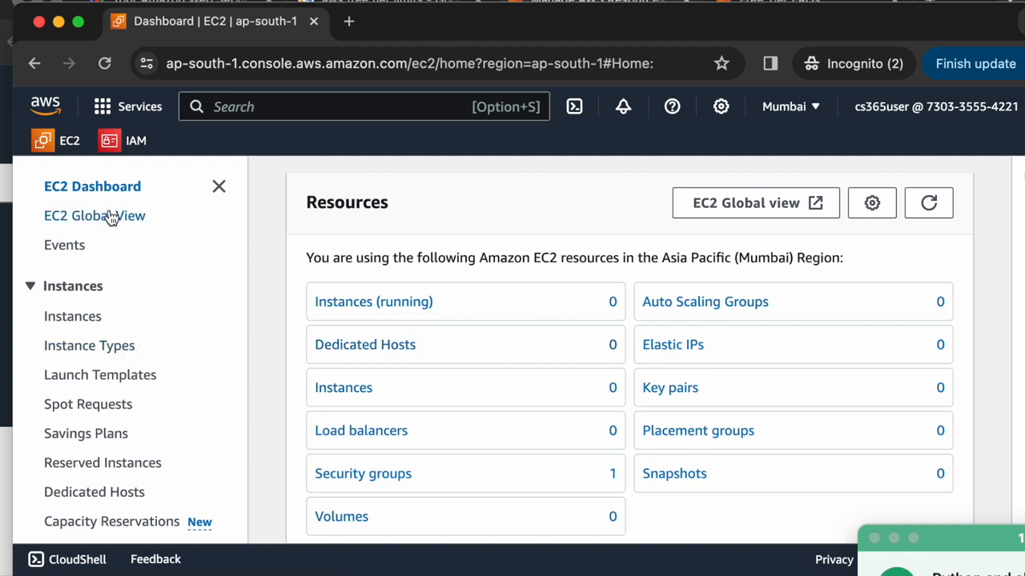
pyautogui.moveTo(436, 390)
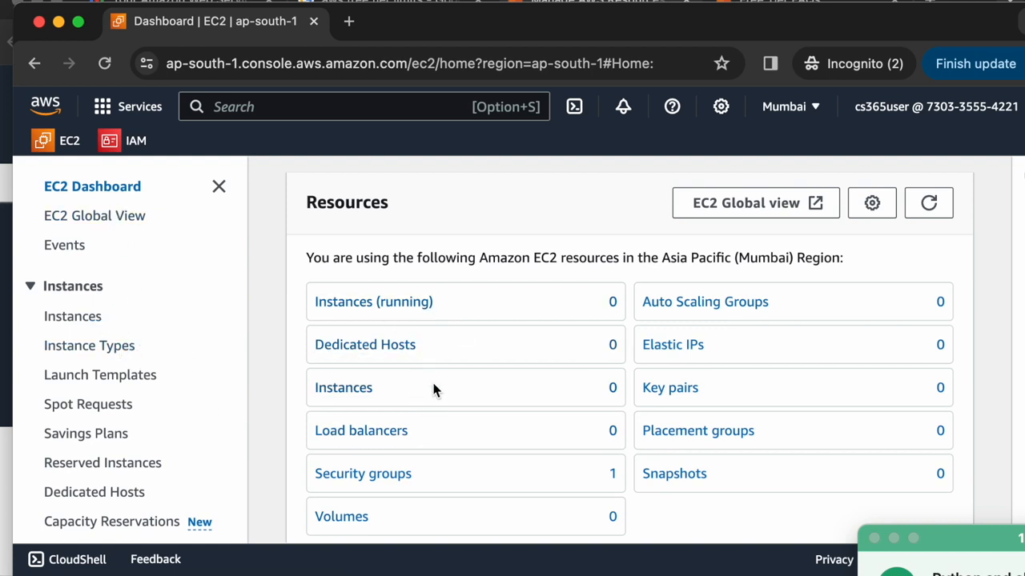
pyautogui.moveTo(400, 258)
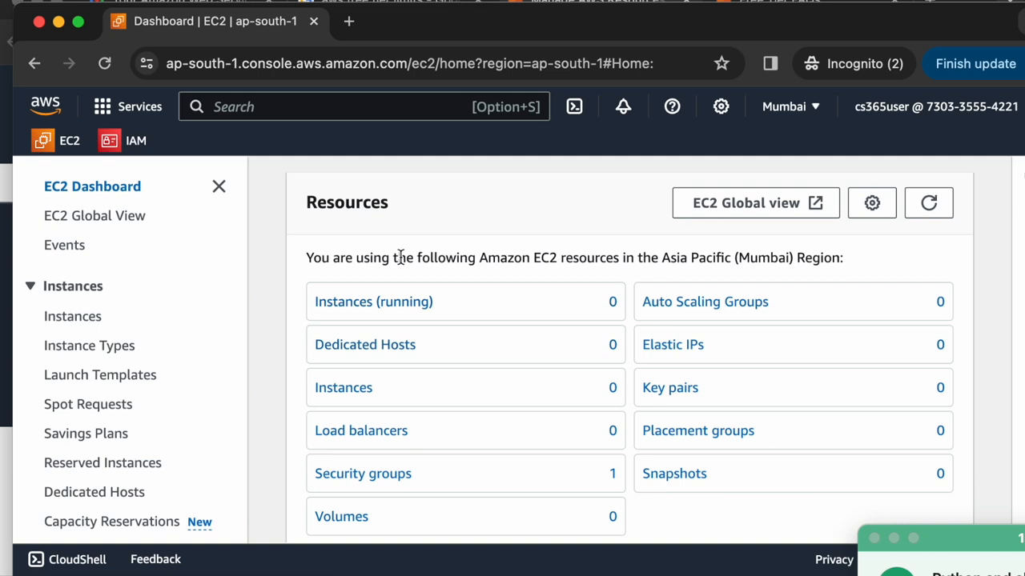
pyautogui.moveTo(295, 218)
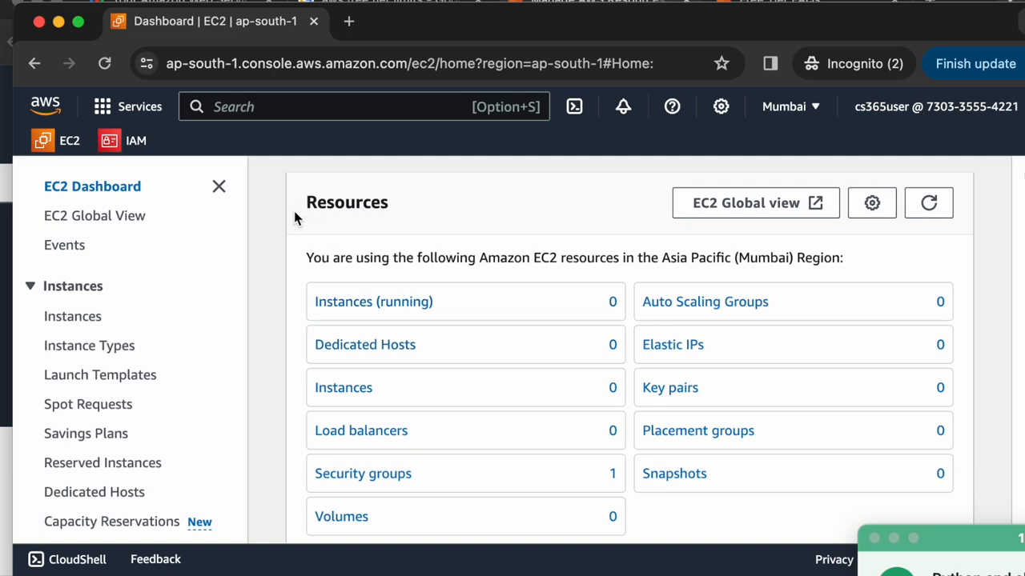